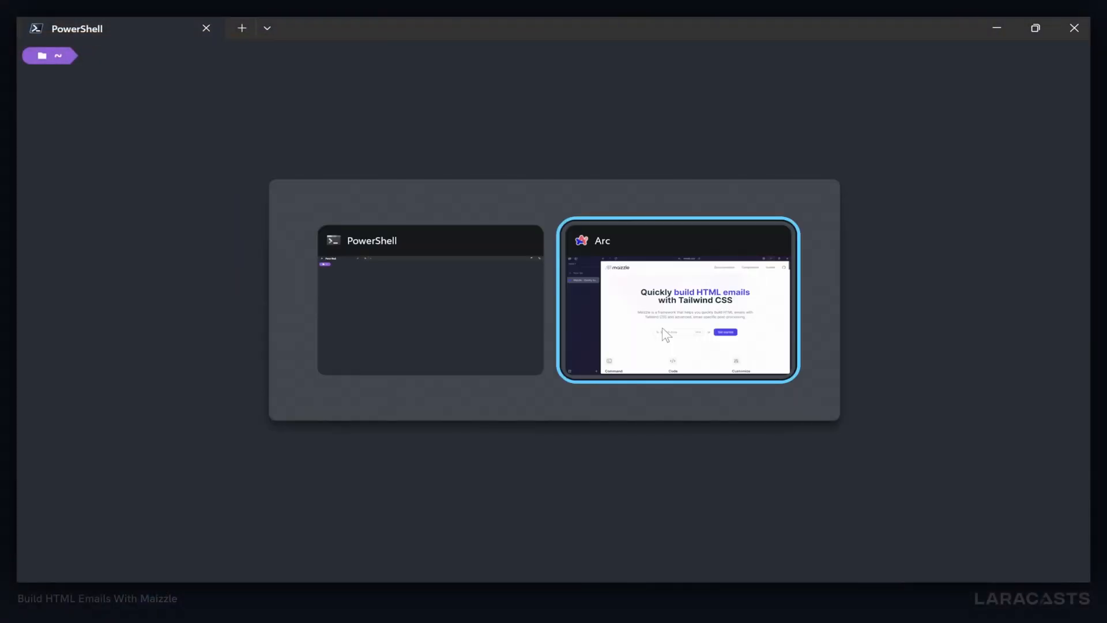
pyautogui.click(676, 300)
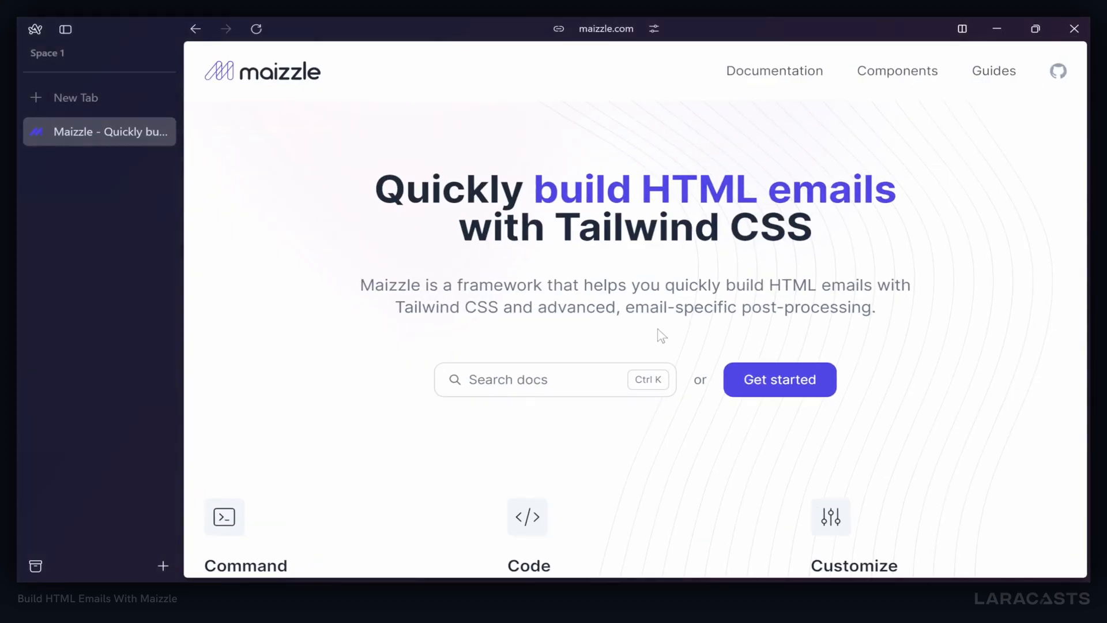
pyautogui.moveTo(648, 336)
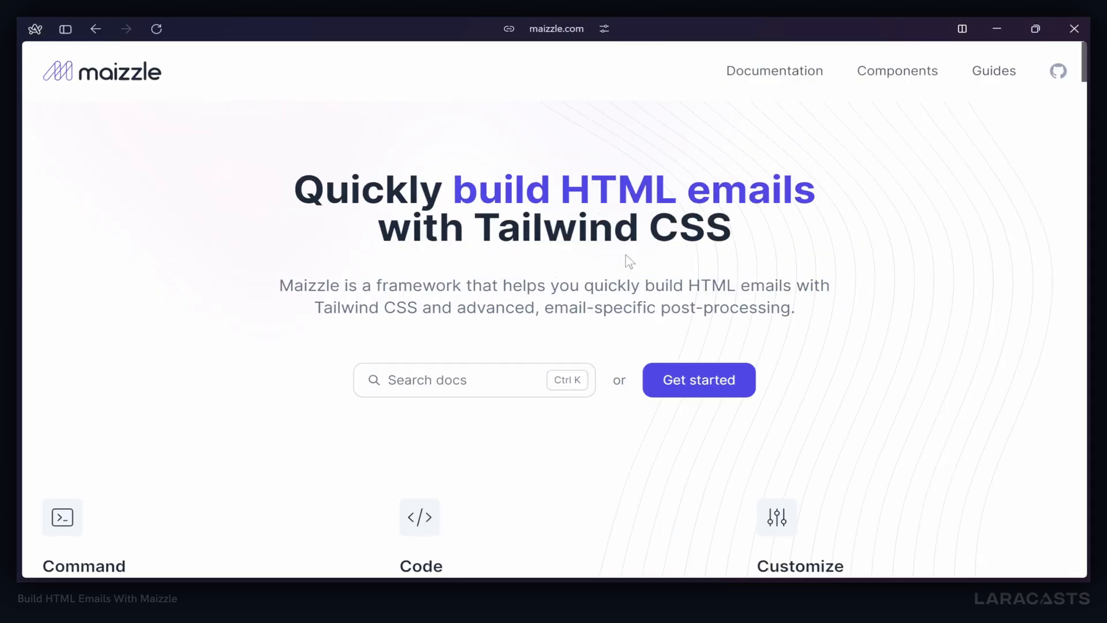
pyautogui.scroll(-3)
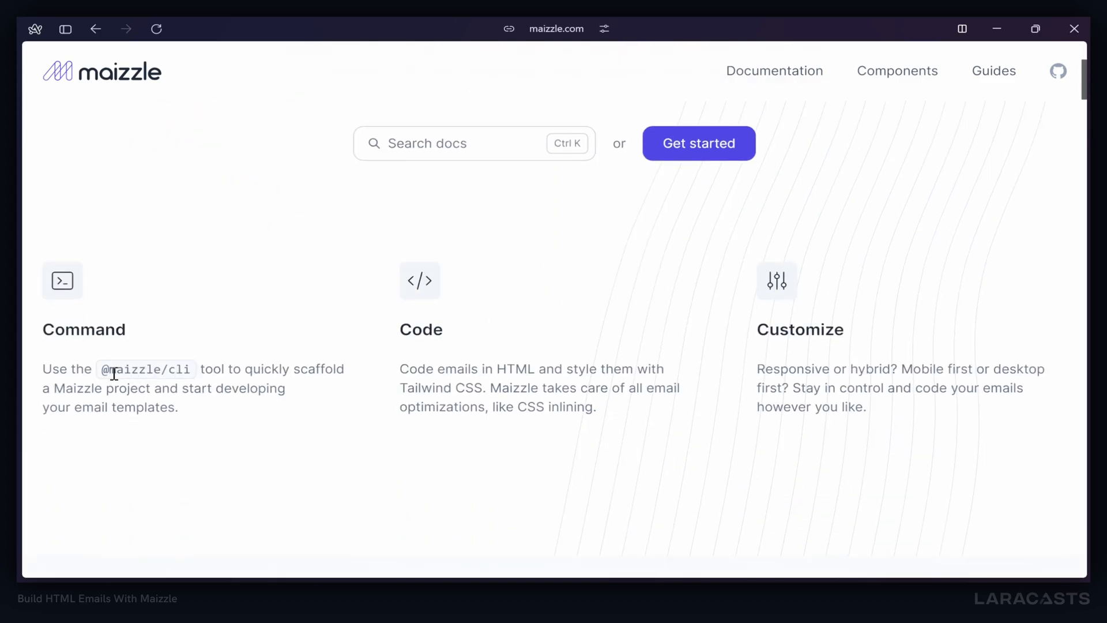
pyautogui.doubleClick(146, 368)
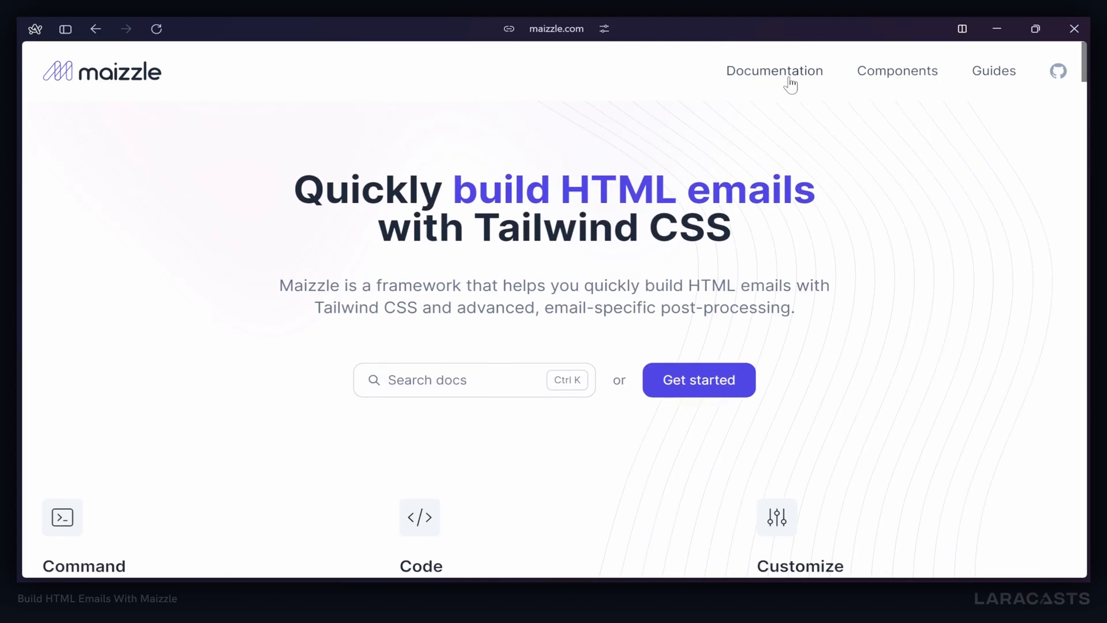
pyautogui.click(774, 71)
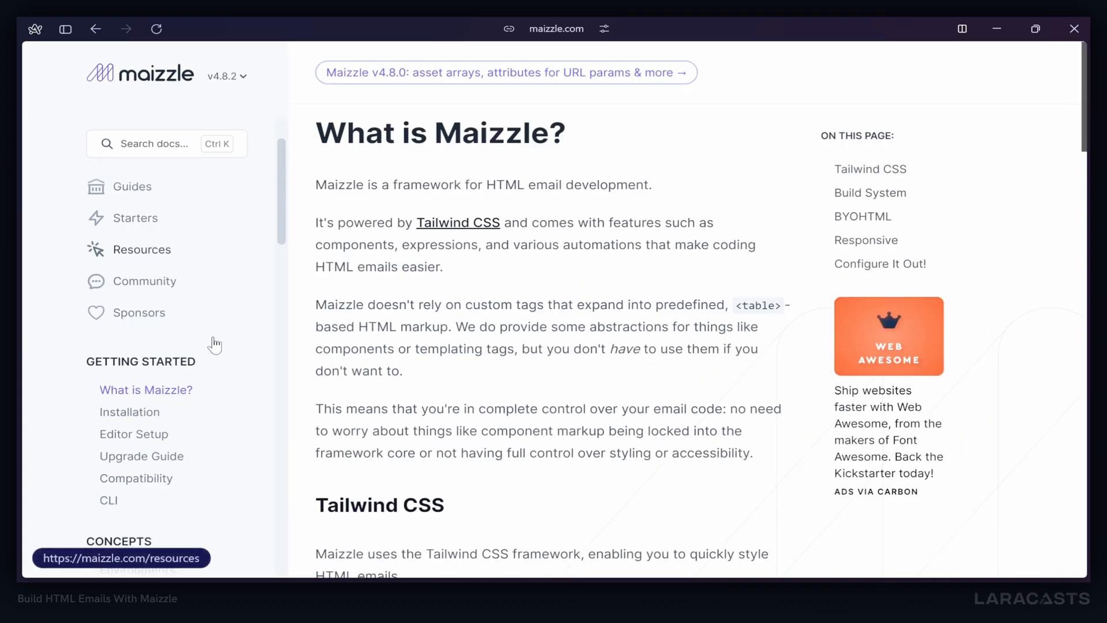
pyautogui.click(129, 411)
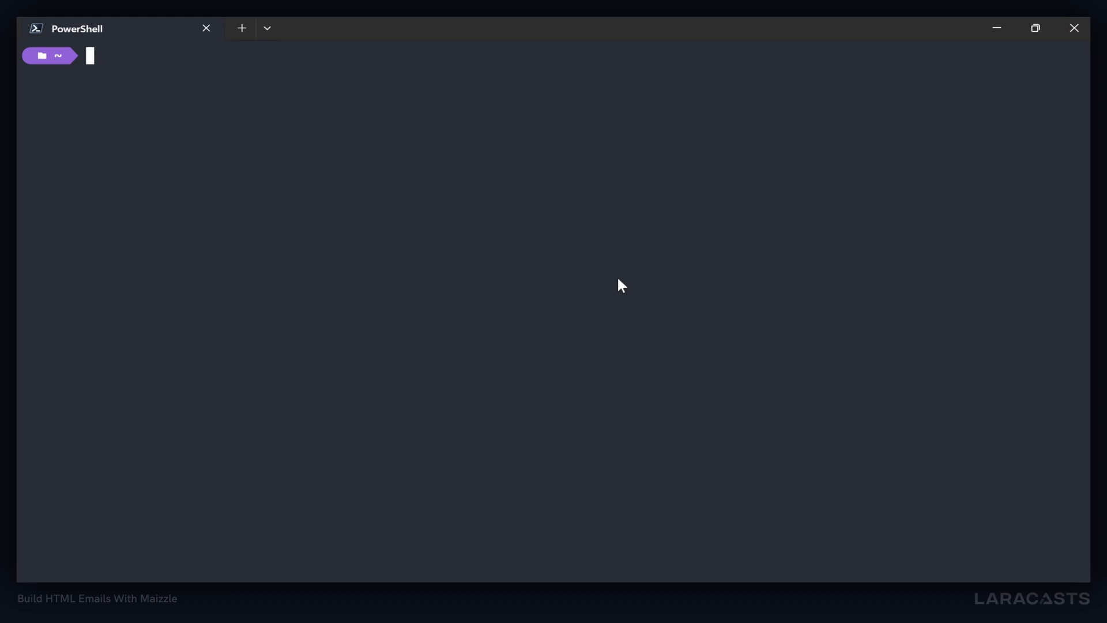
# - Scaffold a Maizzle project at ./approval-emails with npx create-maizzle, Default starter, dependencies installed
pyautogui.write('npx create_')
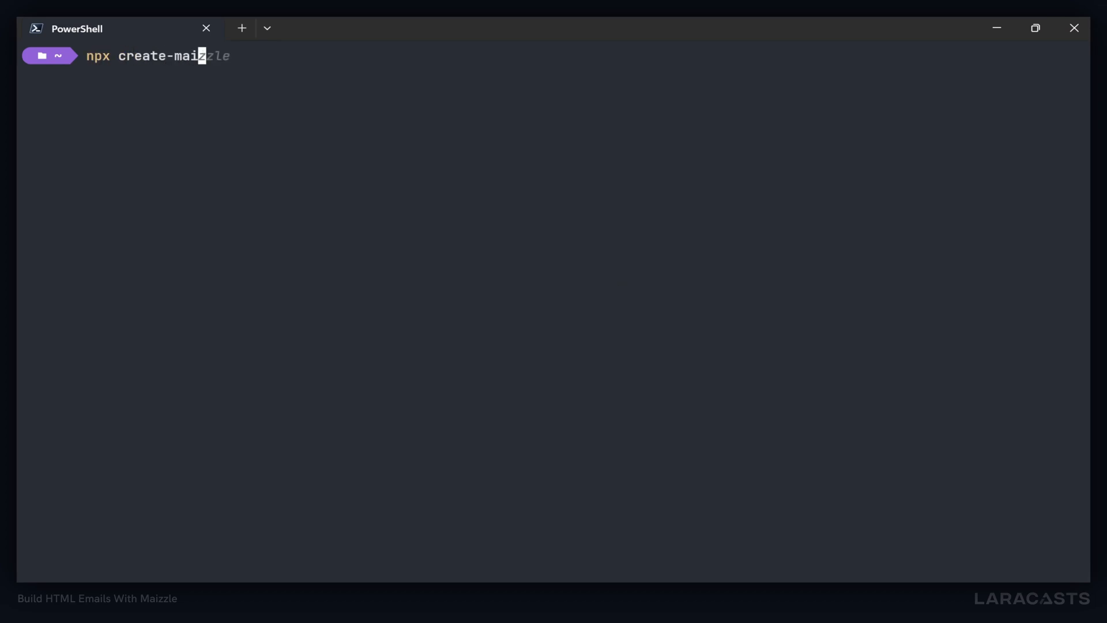
pyautogui.press('Enter')
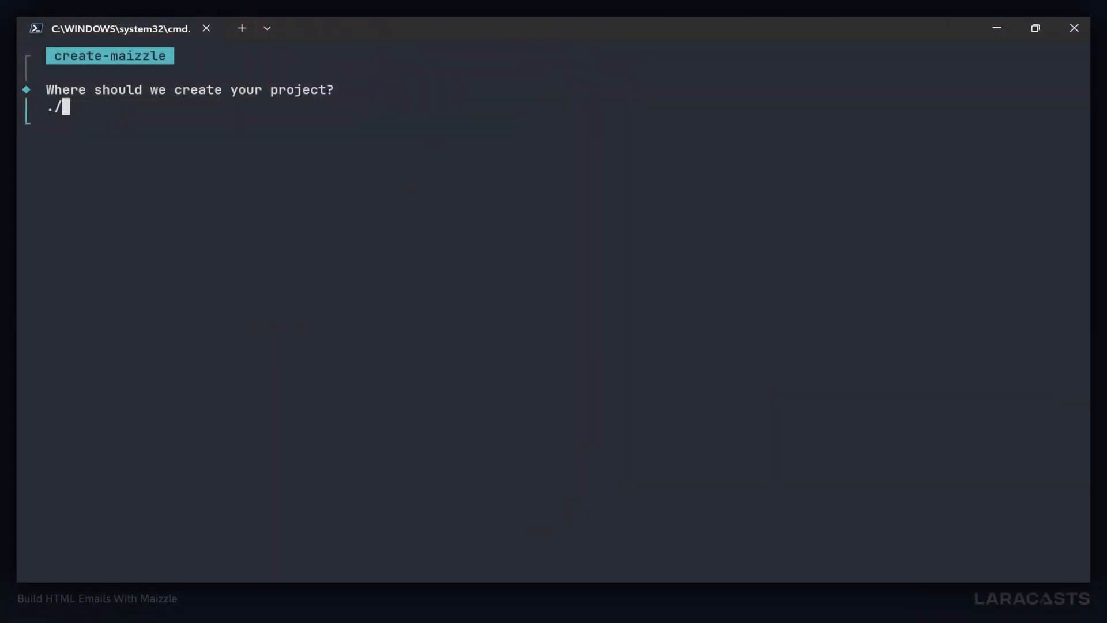
pyautogui.write('approval-emails')
pyautogui.write('cd')
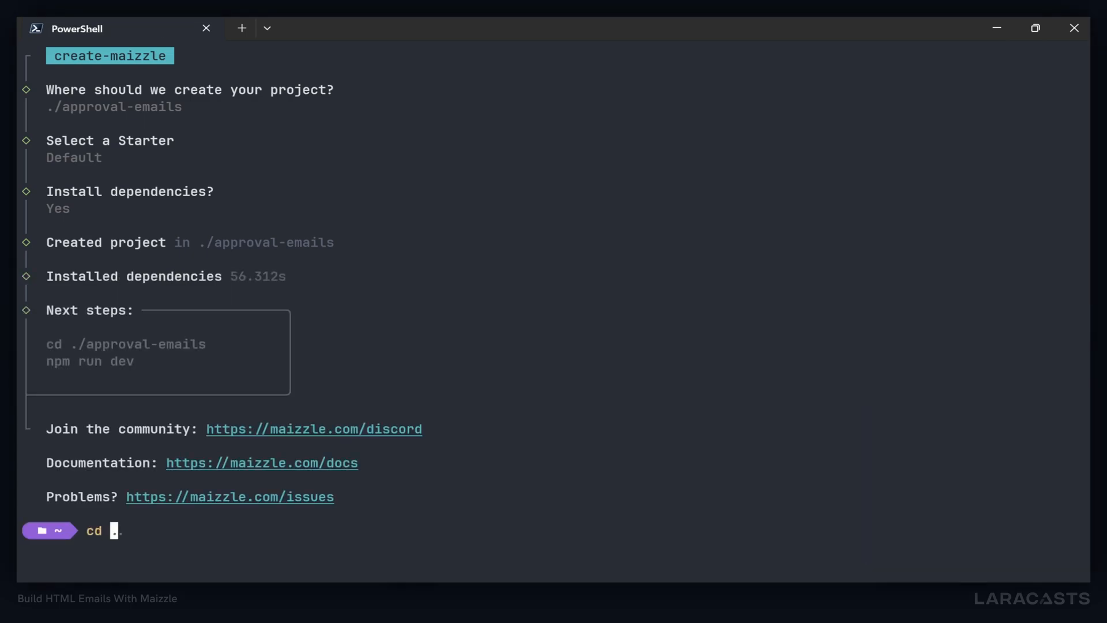
# - Enter approval-emails, run npm run dev, and open the localhost:3000 preview in the browser
pyautogui.write('approval-emails')
pyautogui.write('code .')
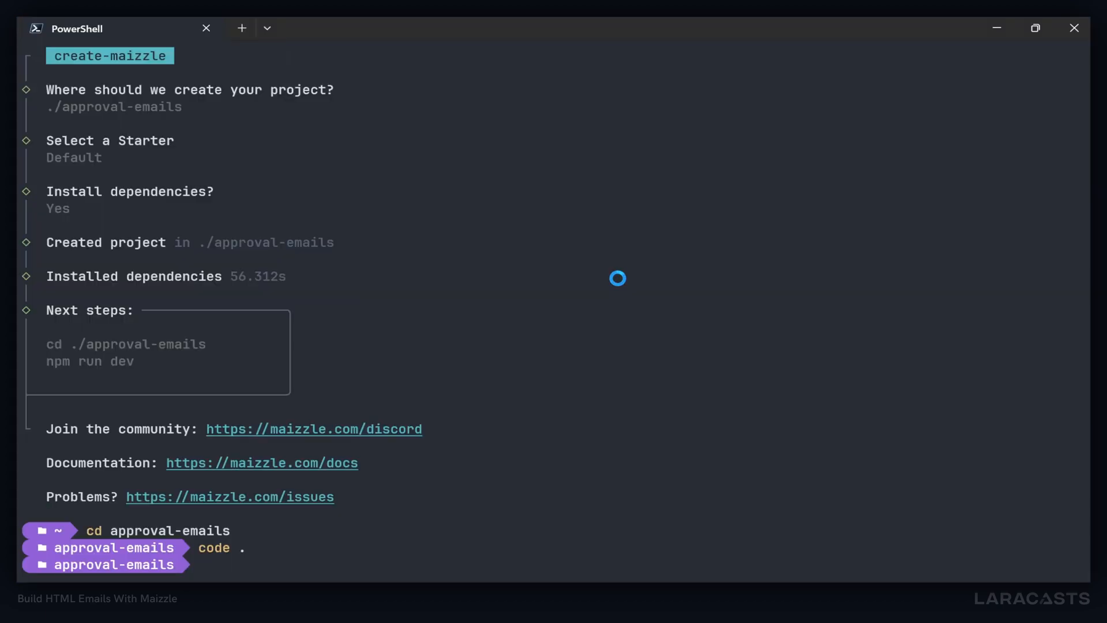
pyautogui.write('npm run dev')
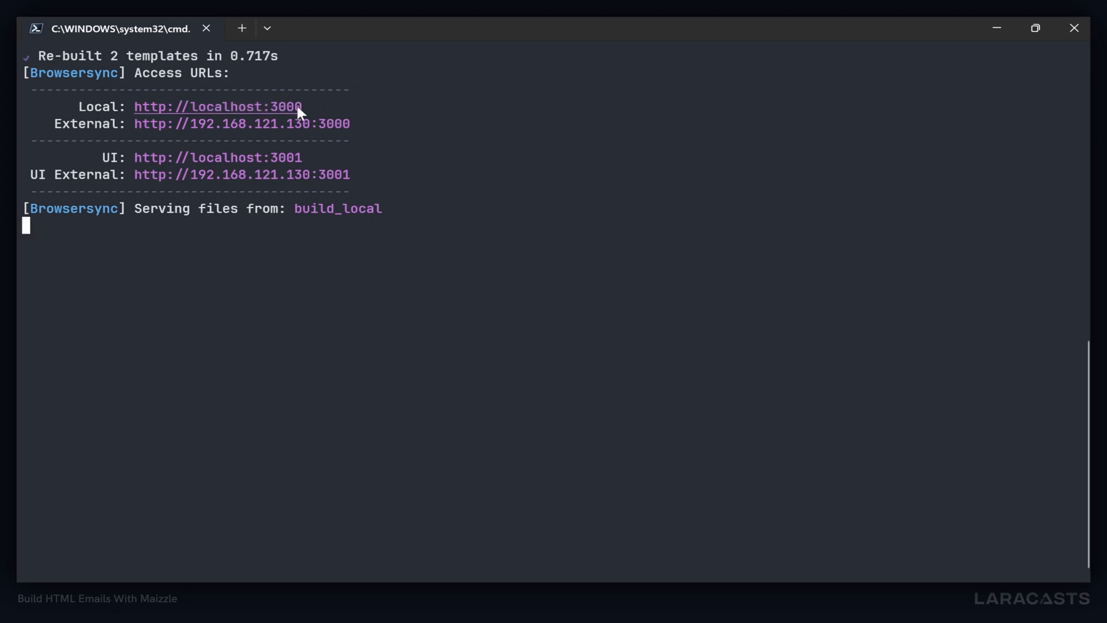
pyautogui.click(217, 106)
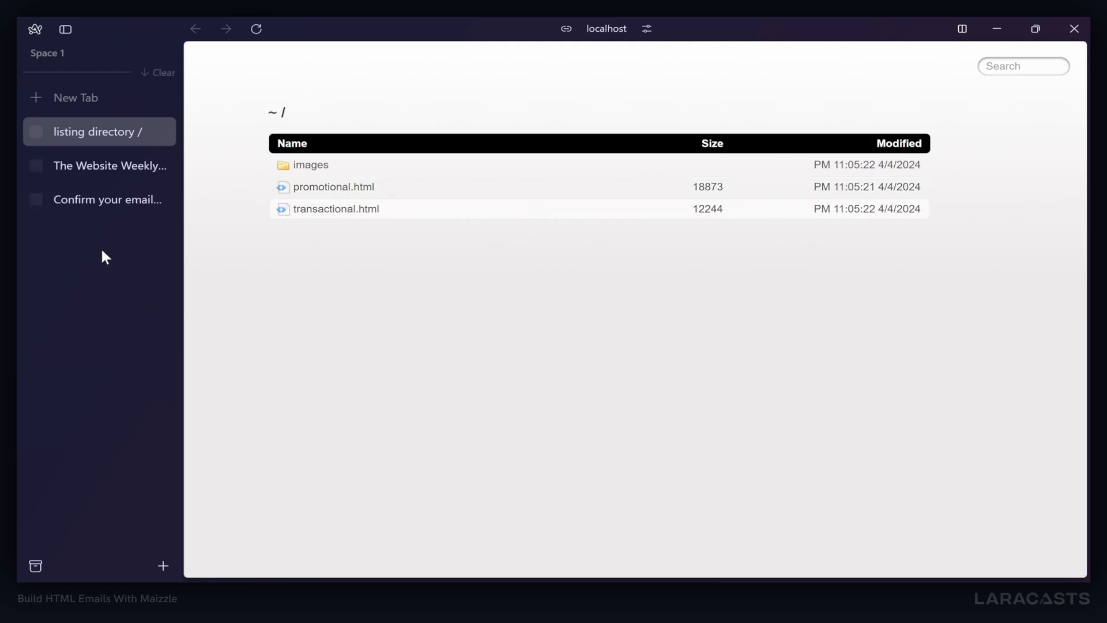
# - Preview the rendered promotional newsletter email in Arc
pyautogui.click(107, 165)
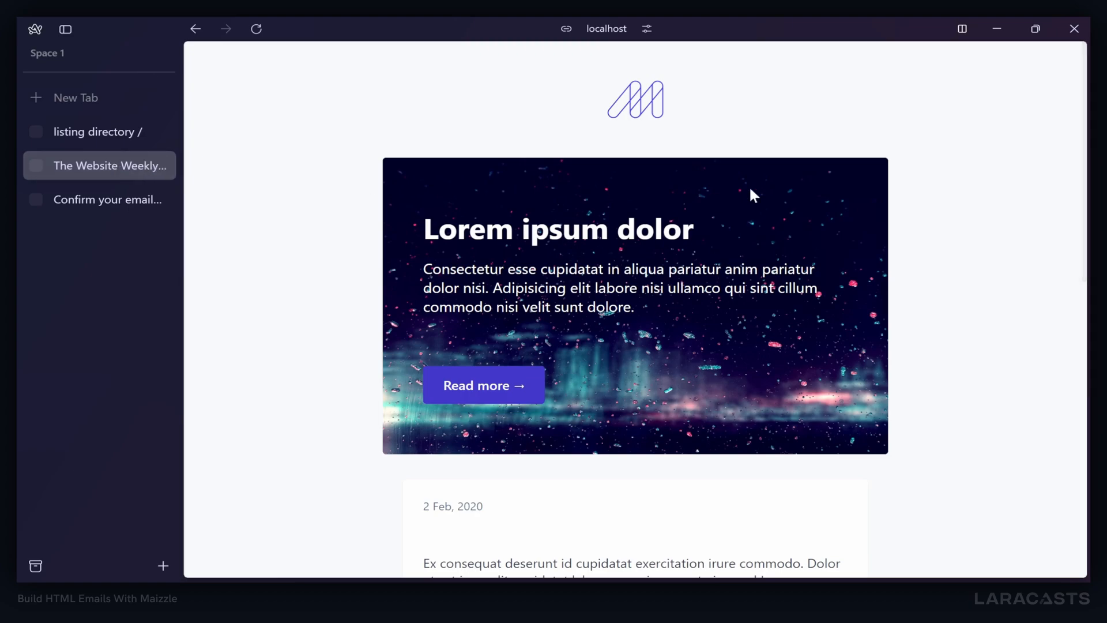
pyautogui.scroll(-3)
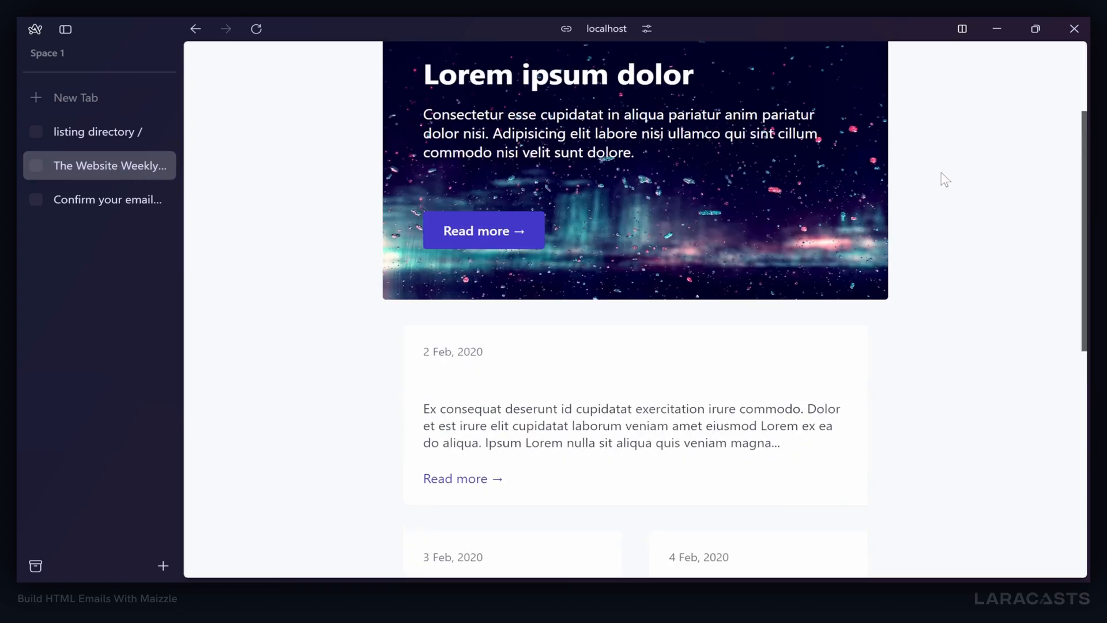
pyautogui.scroll(-3)
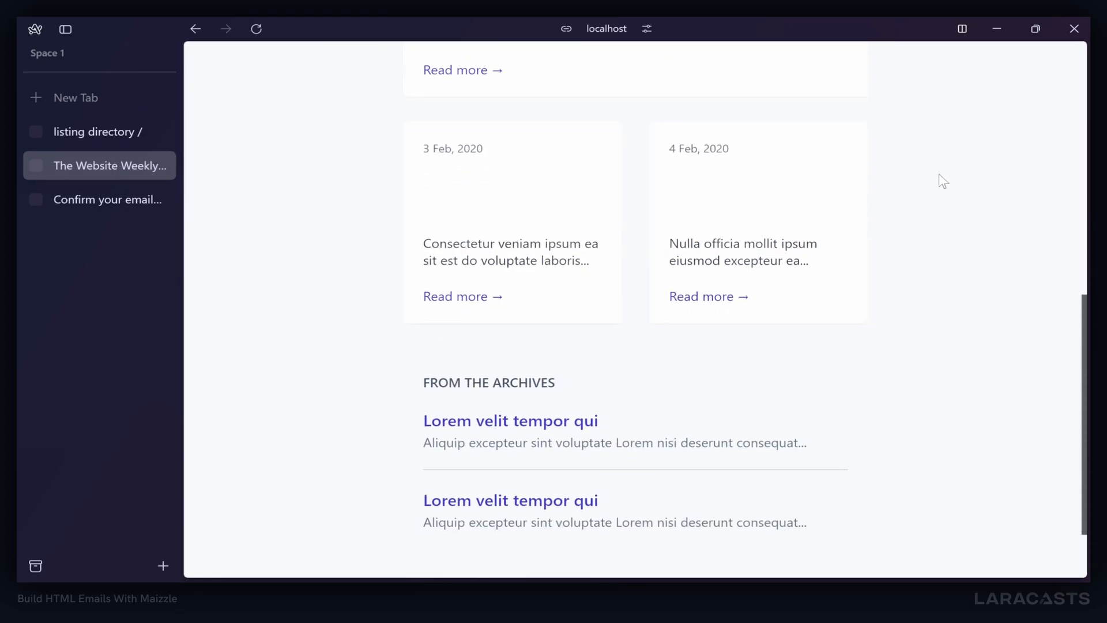
pyautogui.scroll(3)
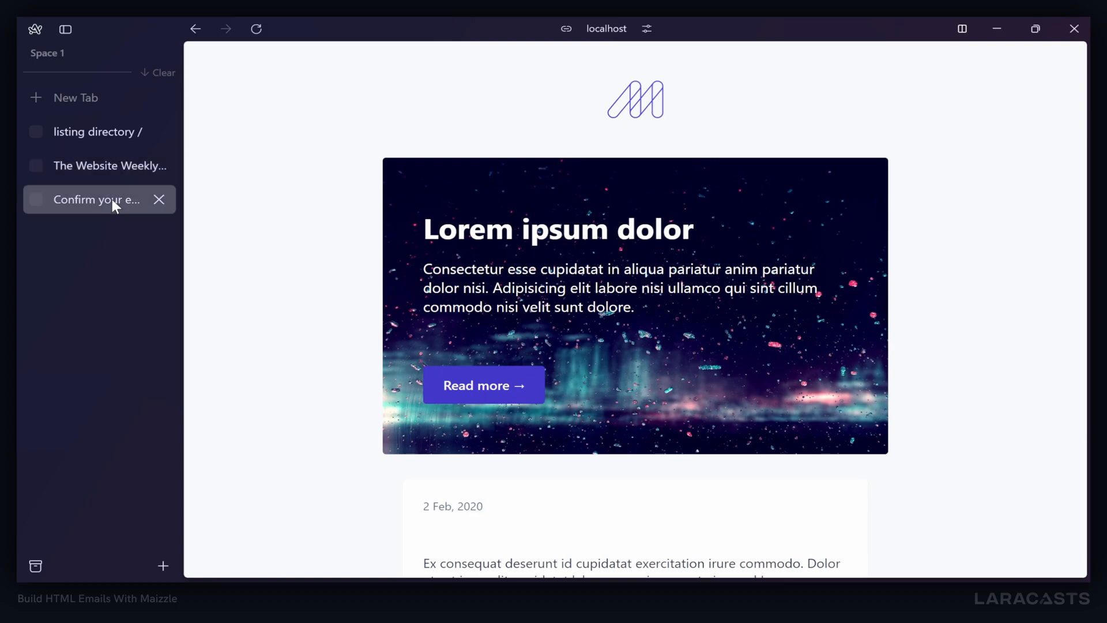
# - Preview the email-confirmation template, then switch over to VS Code
pyautogui.click(95, 200)
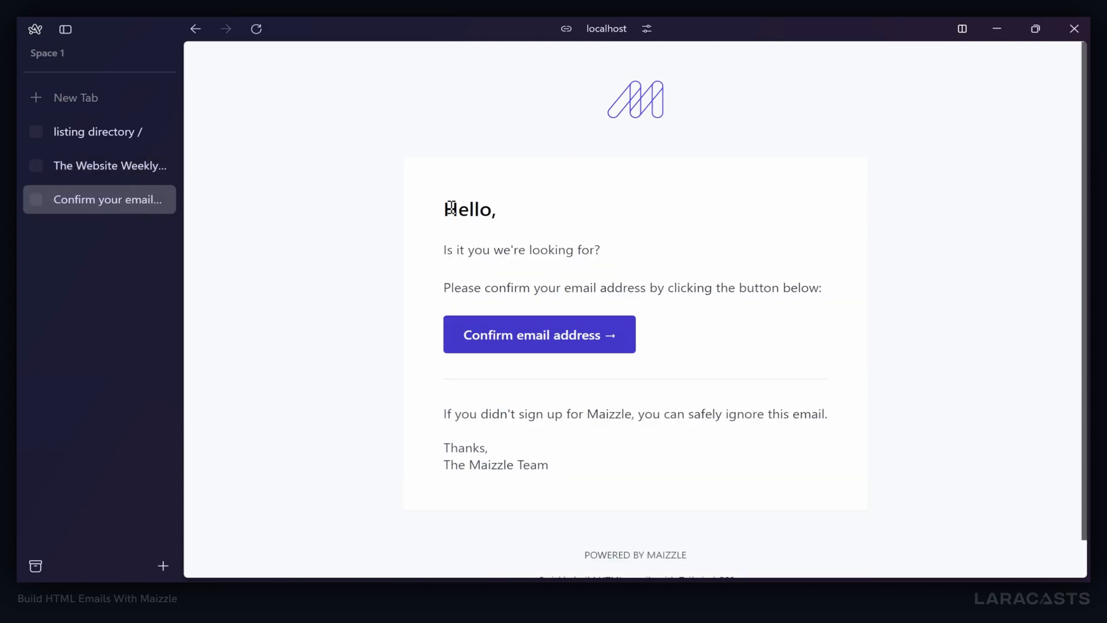
pyautogui.doubleClick(469, 209)
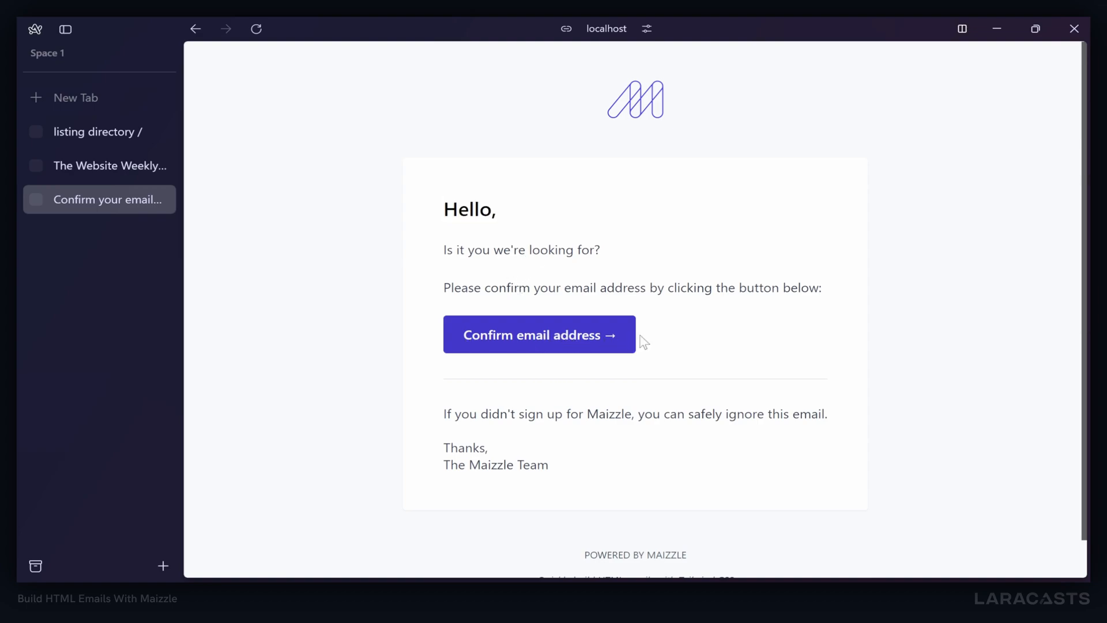
pyautogui.moveTo(768, 314)
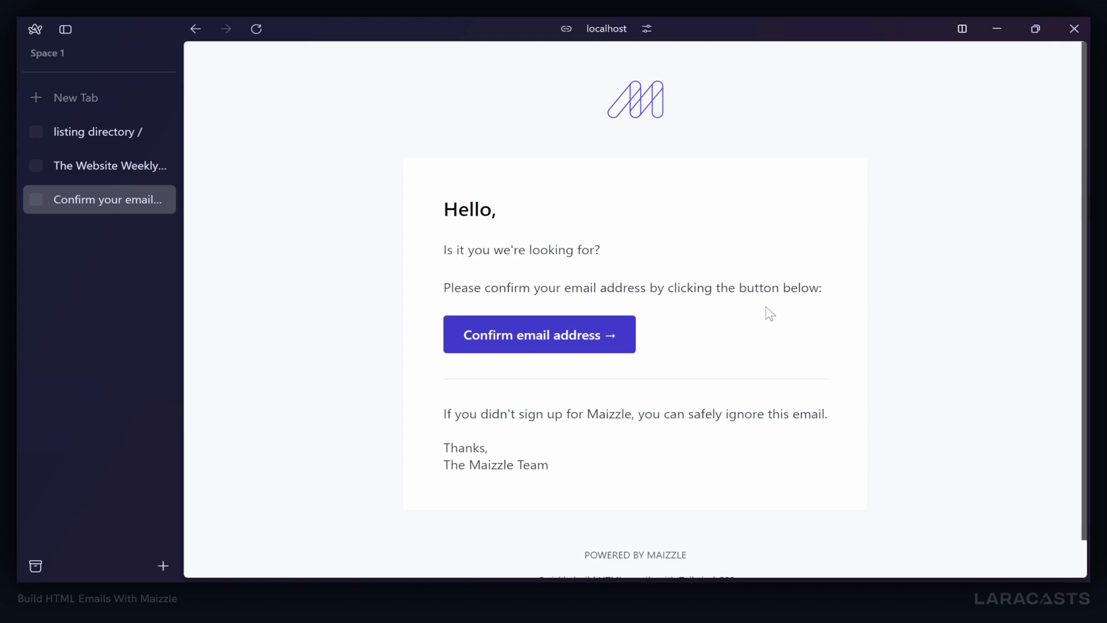
pyautogui.moveTo(442, 155)
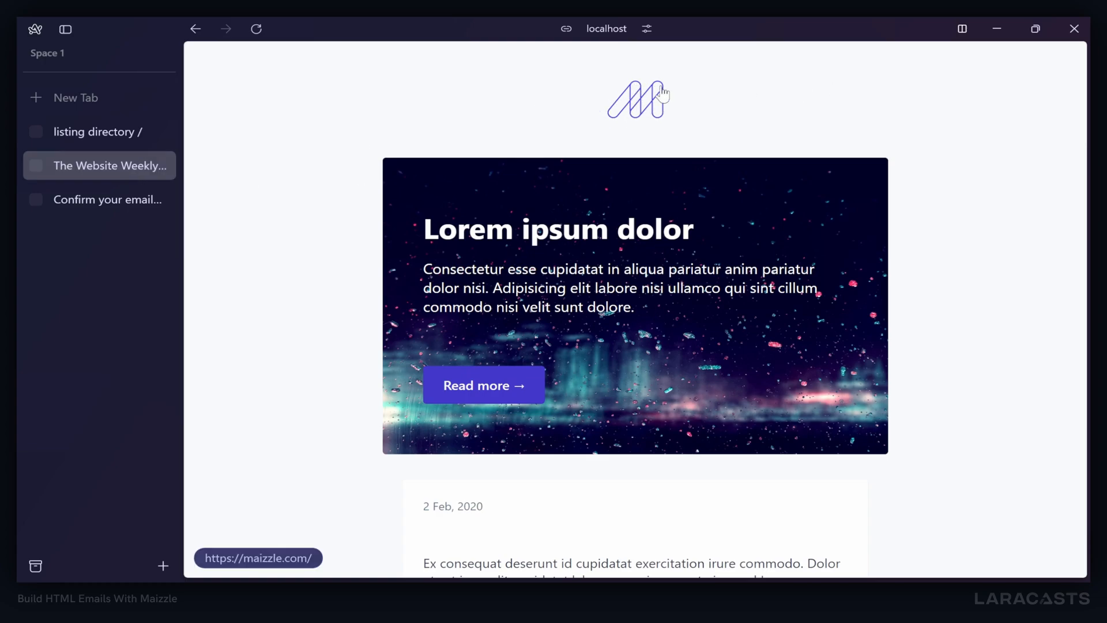
pyautogui.scroll(-3)
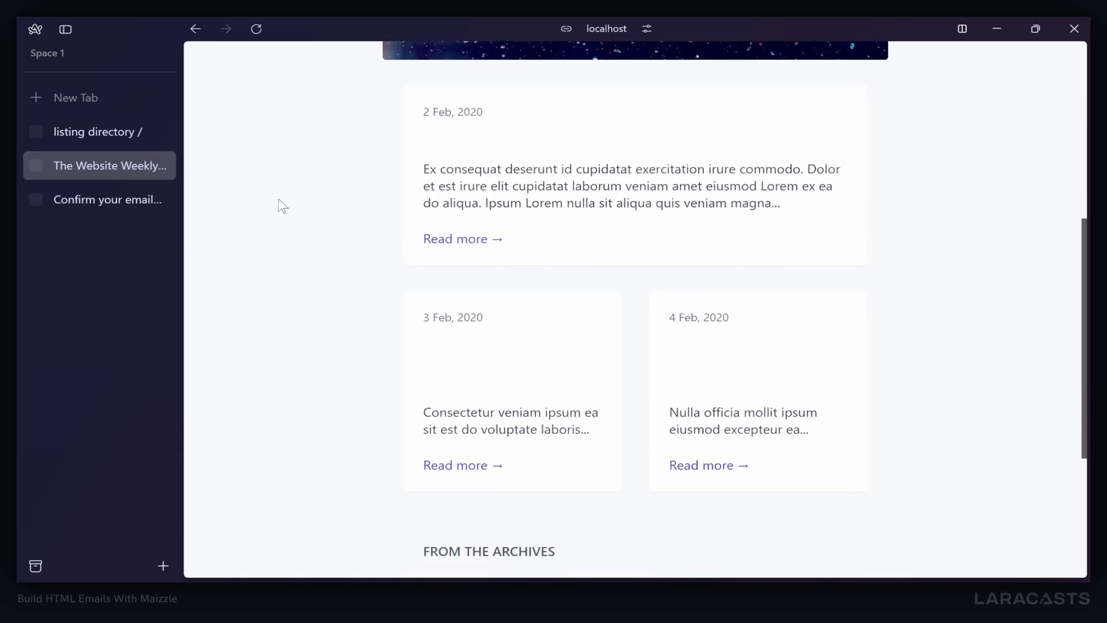
pyautogui.scroll(-3)
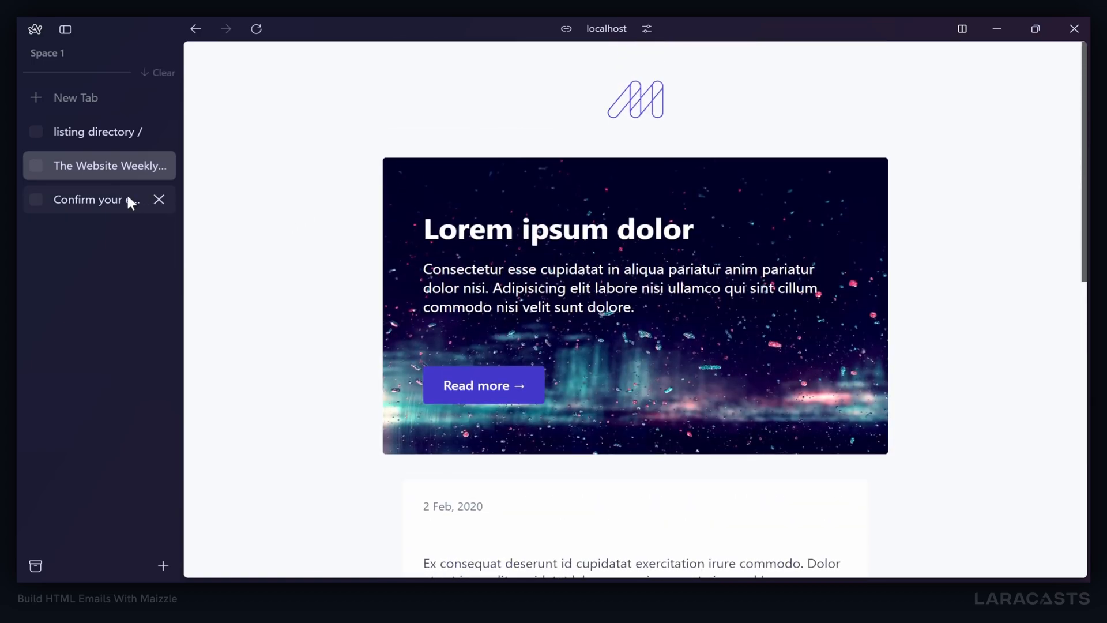
pyautogui.press('alt+tab')
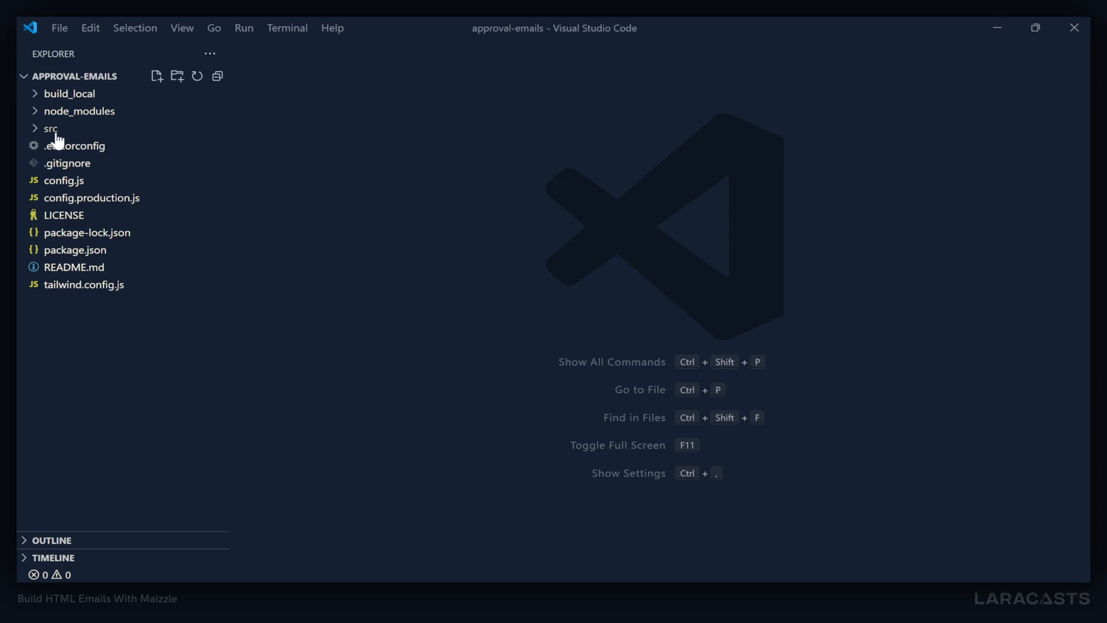
# - Expand src and browse the components and css folders in the Explorer
pyautogui.click(51, 128)
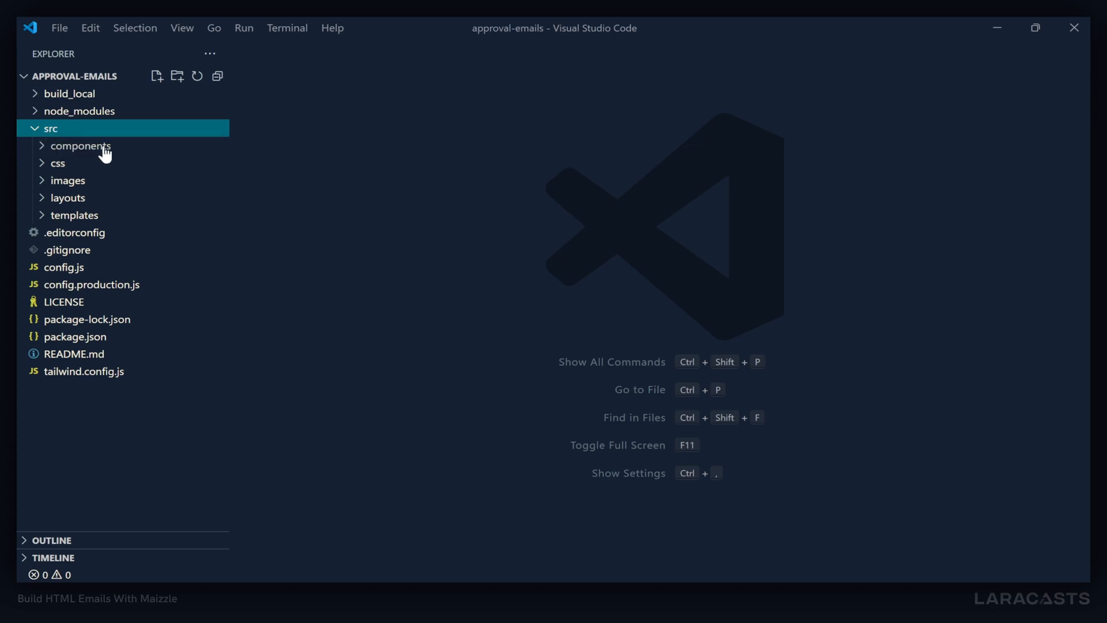
pyautogui.click(81, 146)
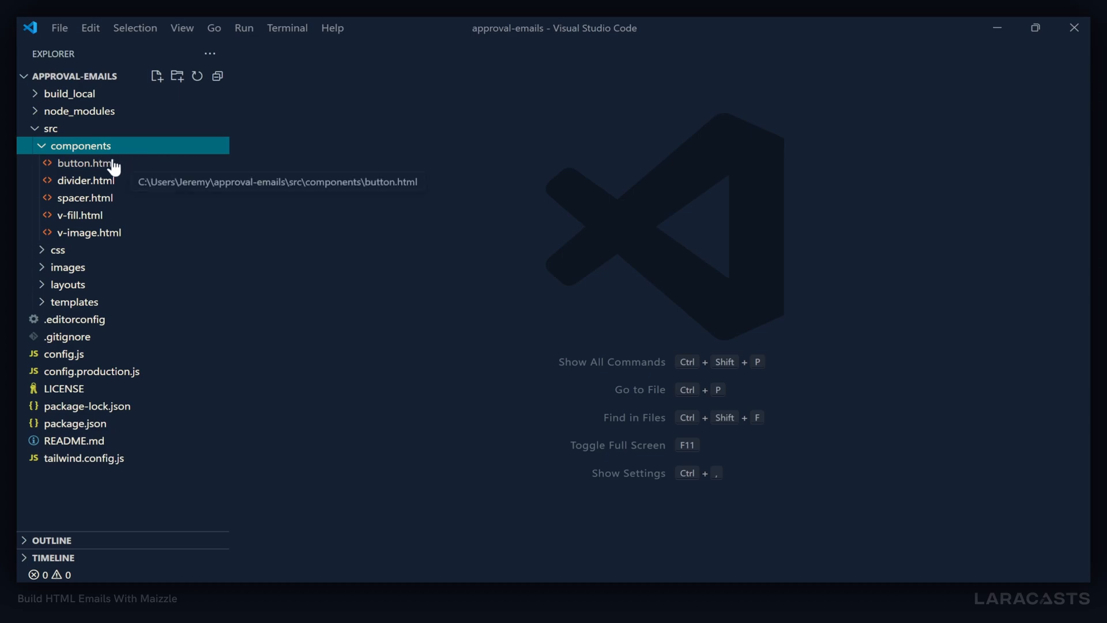
pyautogui.moveTo(84, 216)
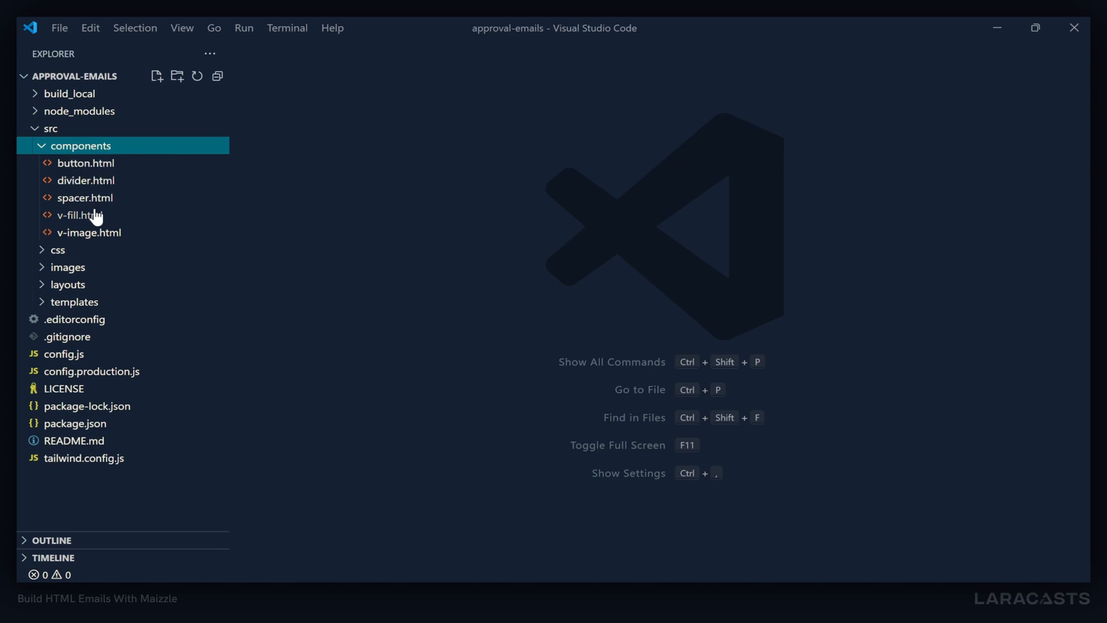
pyautogui.click(80, 145)
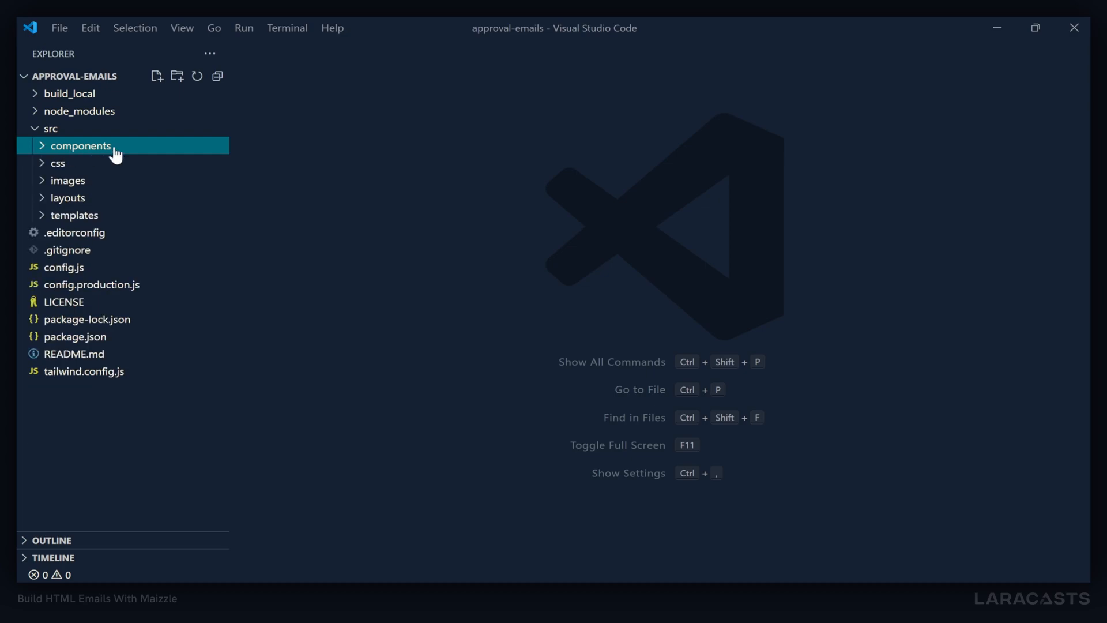
pyautogui.click(57, 163)
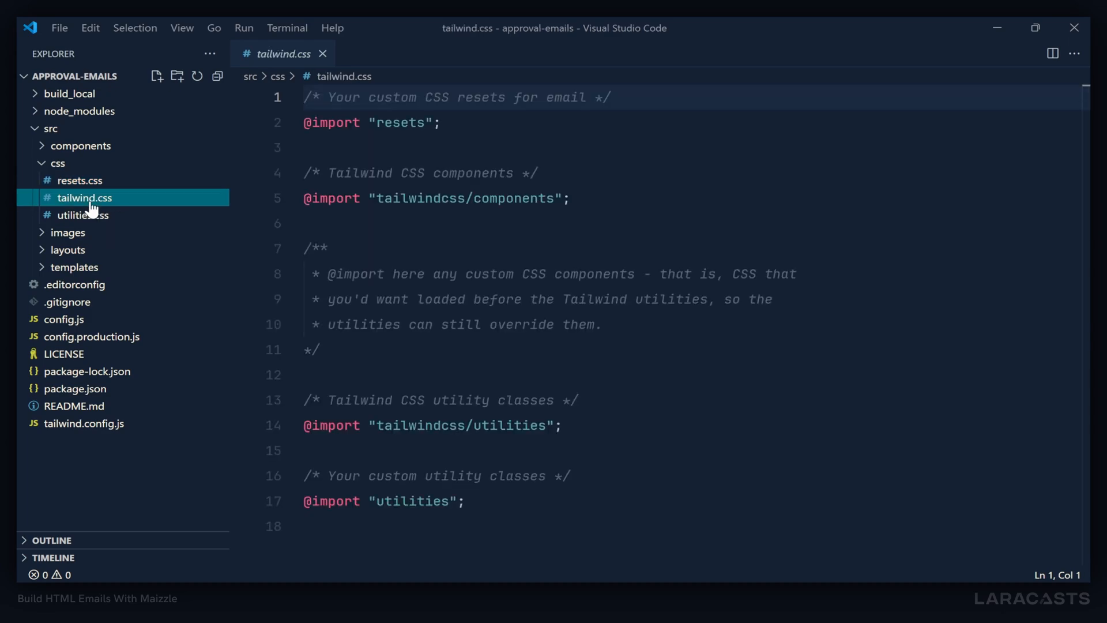
# - Preview the utilities stylesheet and the maizzle.png logo image
pyautogui.click(83, 214)
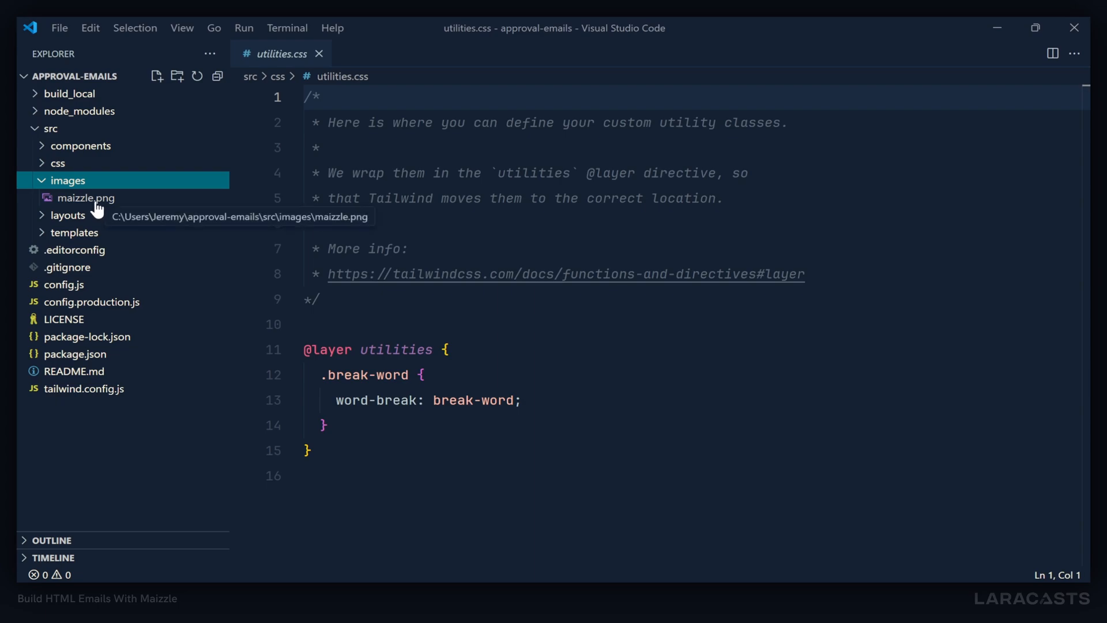
pyautogui.doubleClick(86, 198)
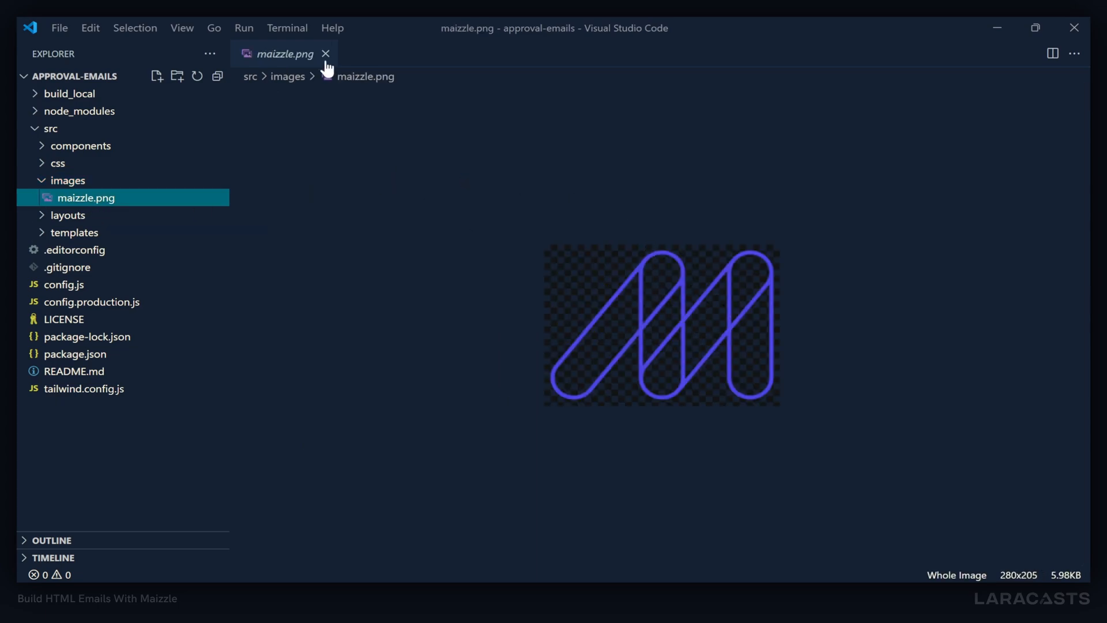
pyautogui.click(325, 54)
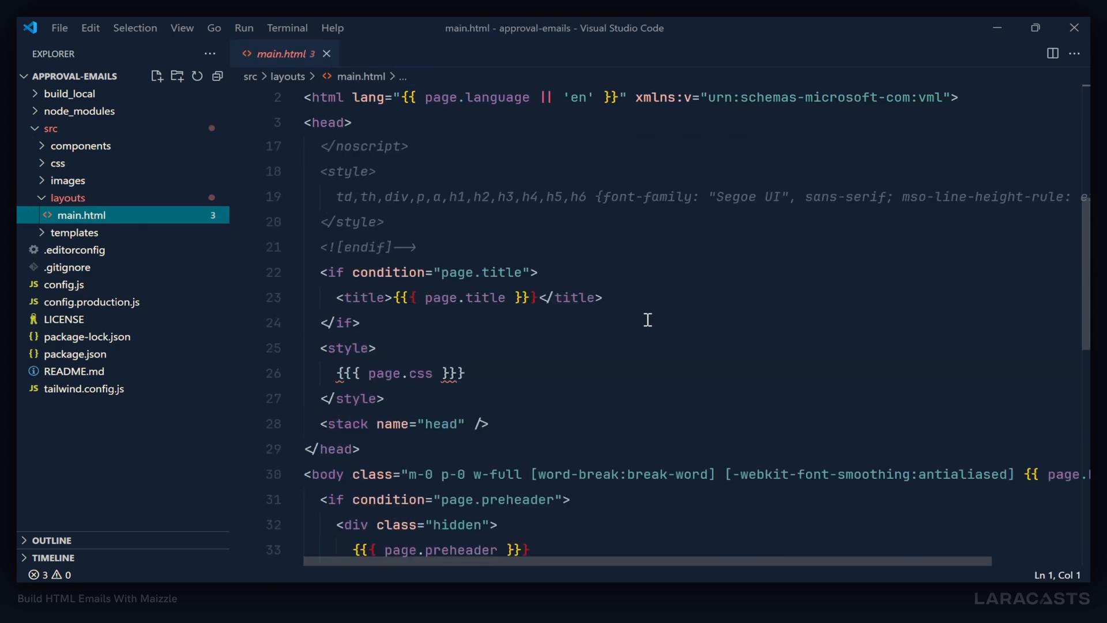
# - Open transactional.html and promotional.html from templates, then view the rendered confirmation email
pyautogui.scroll(-3)
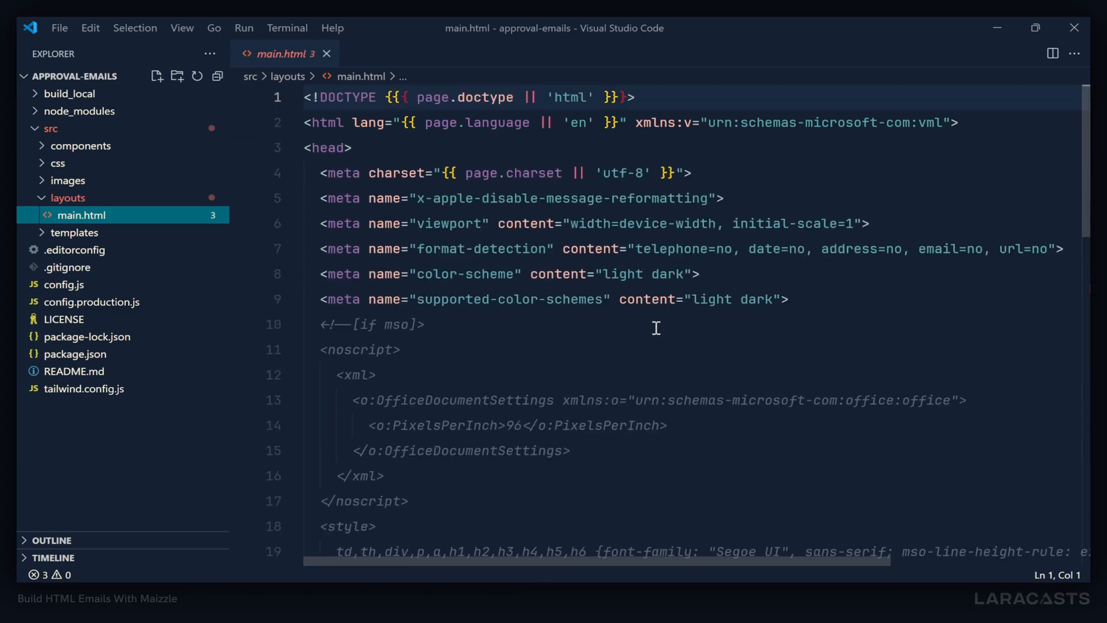
pyautogui.moveTo(172, 260)
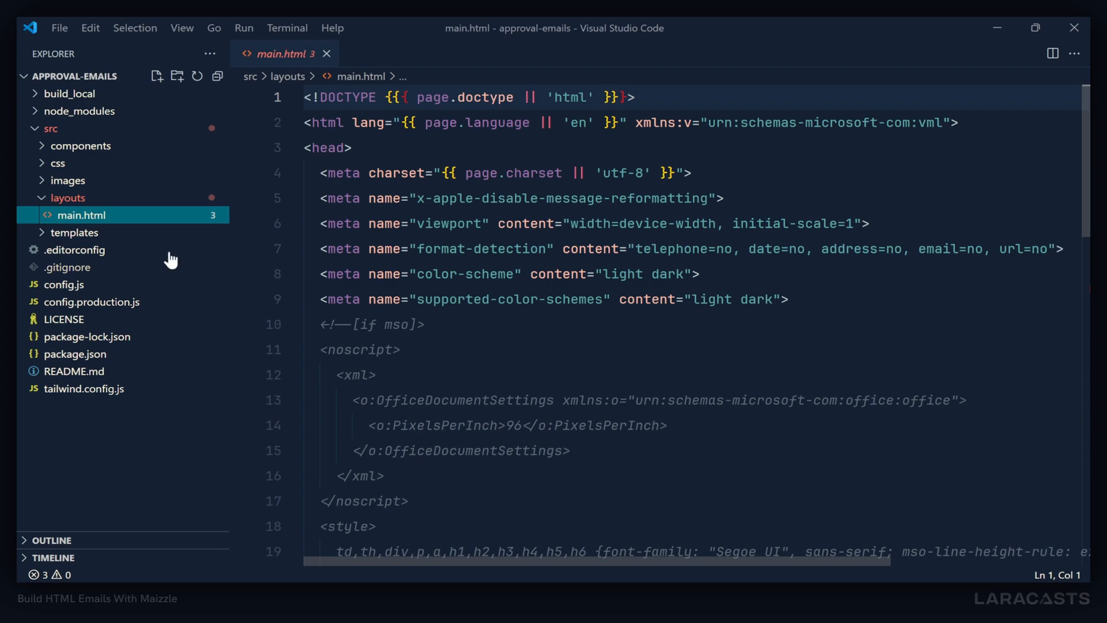
pyautogui.click(67, 197)
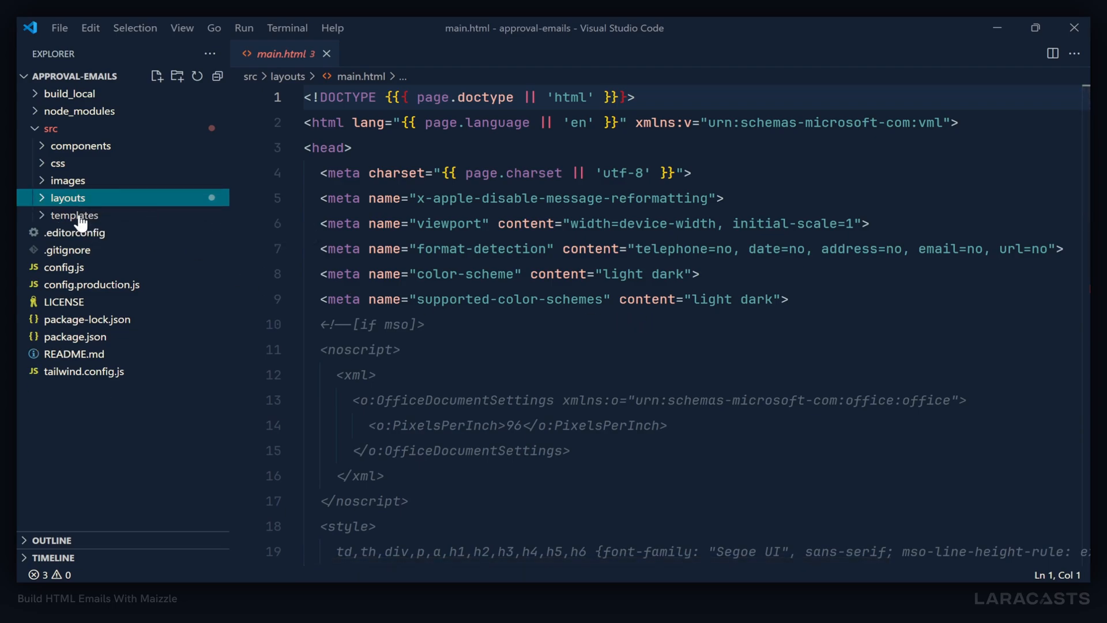
pyautogui.click(74, 216)
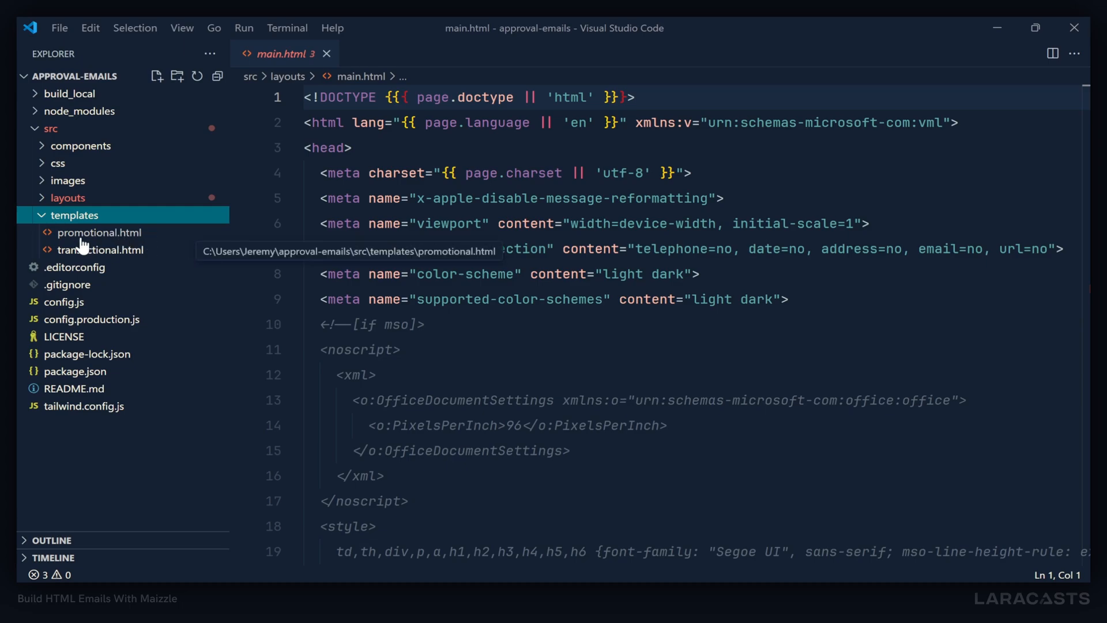
pyautogui.click(103, 249)
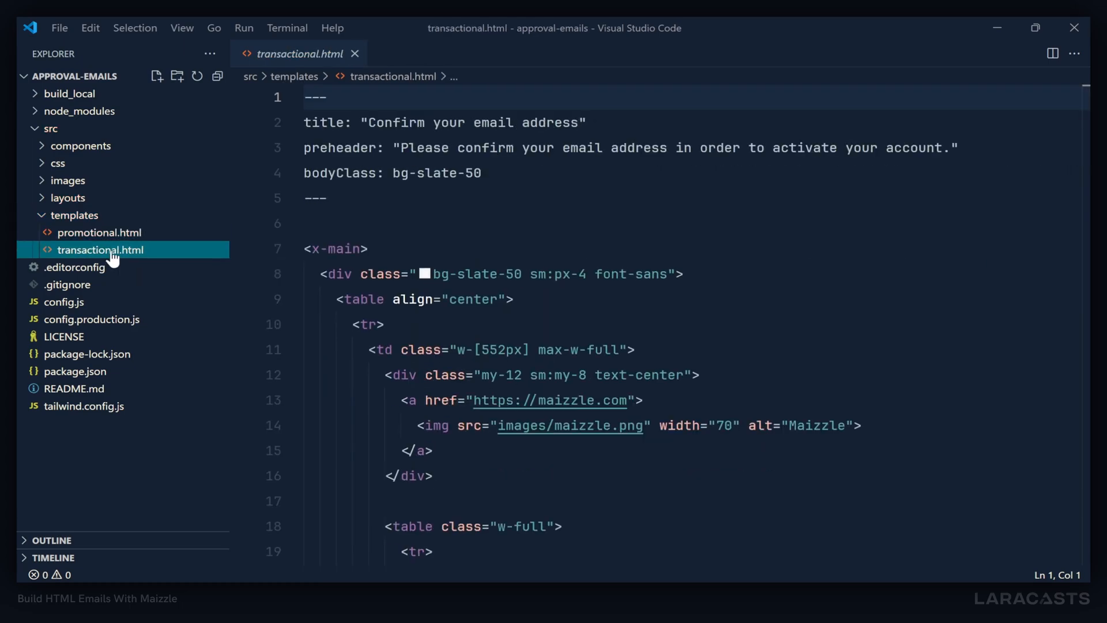
pyautogui.click(99, 232)
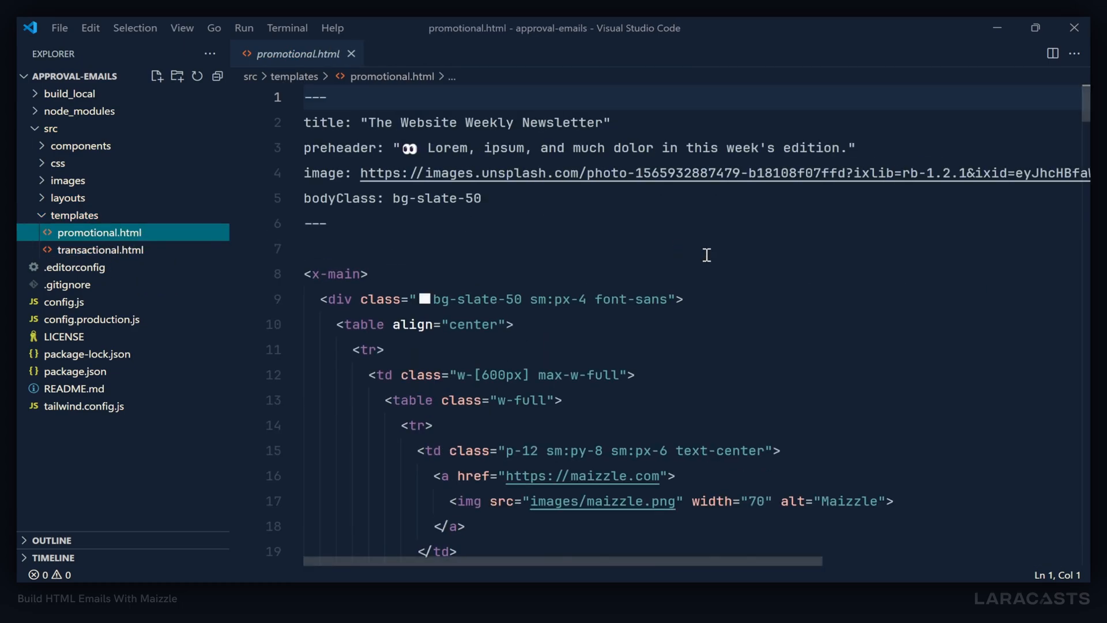
pyautogui.click(99, 199)
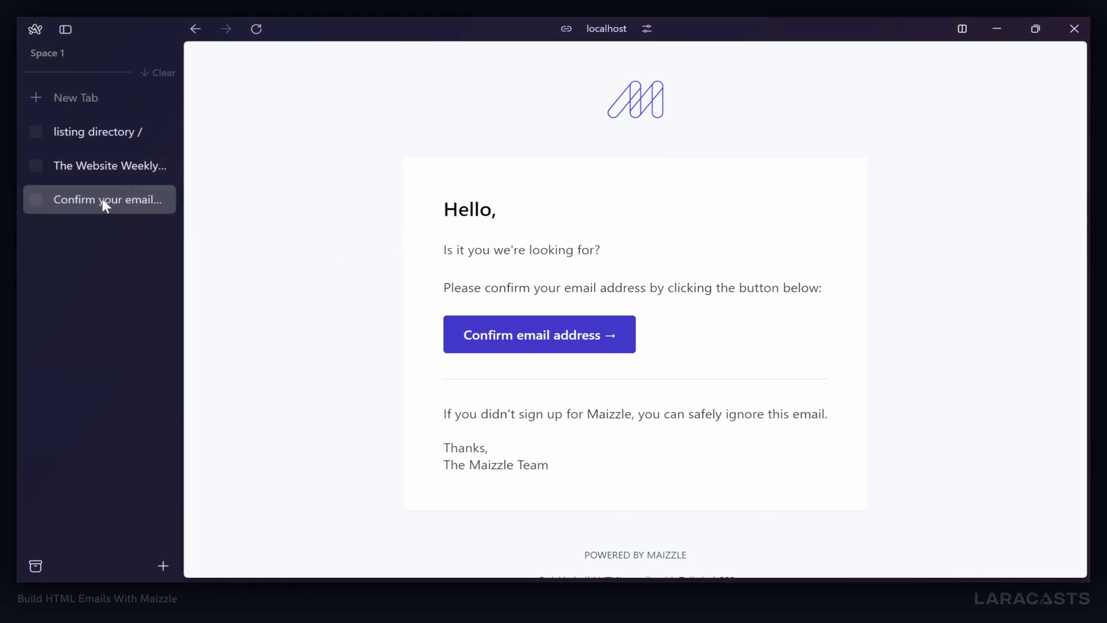
pyautogui.moveTo(90, 175)
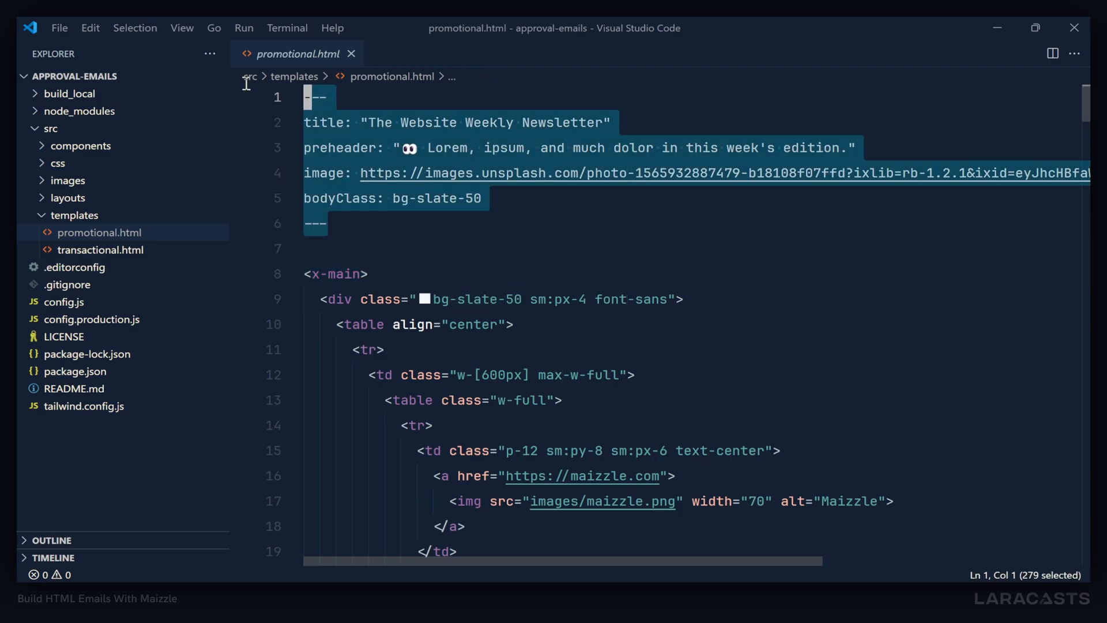
pyautogui.doubleClick(324, 122)
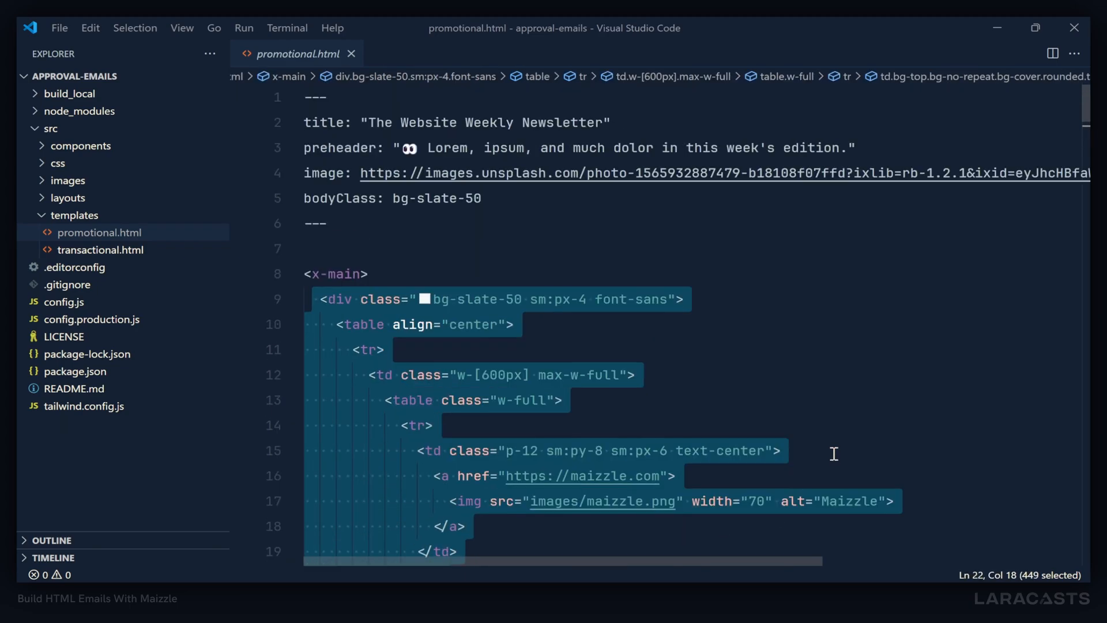
pyautogui.click(373, 275)
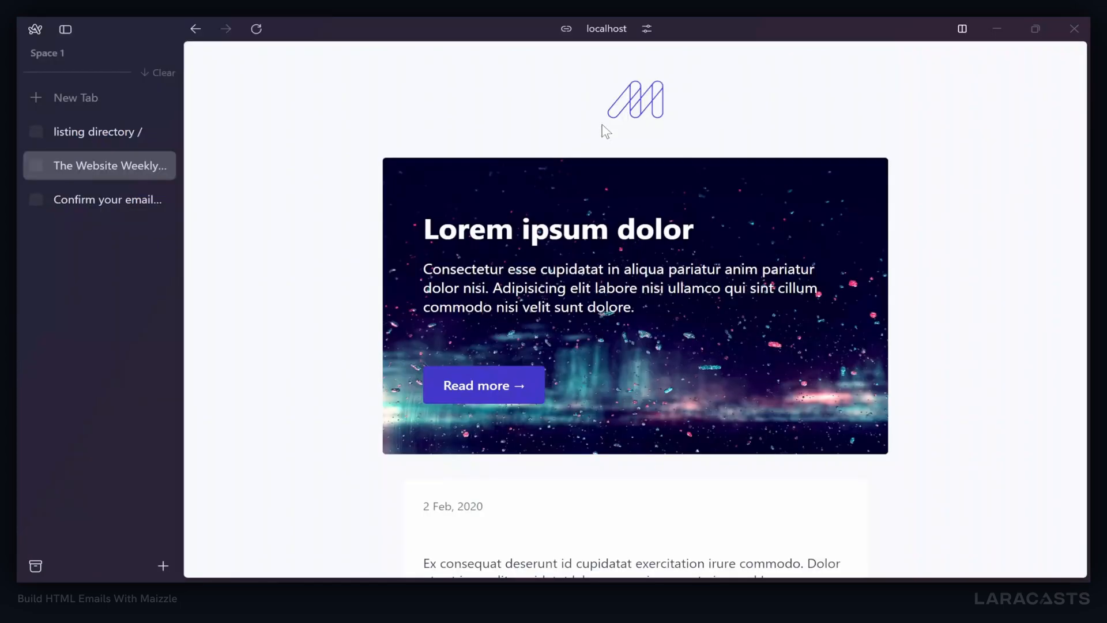
pyautogui.scroll(-3)
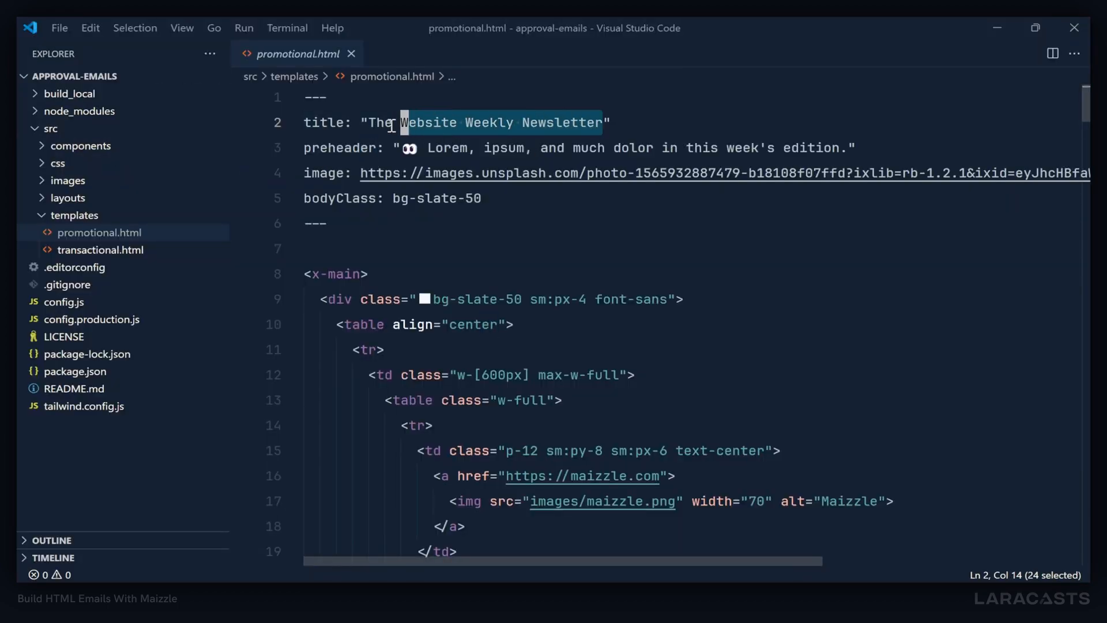
# - Replace the promotional template's title with 'Changed Title'
pyautogui.write('Changed T')
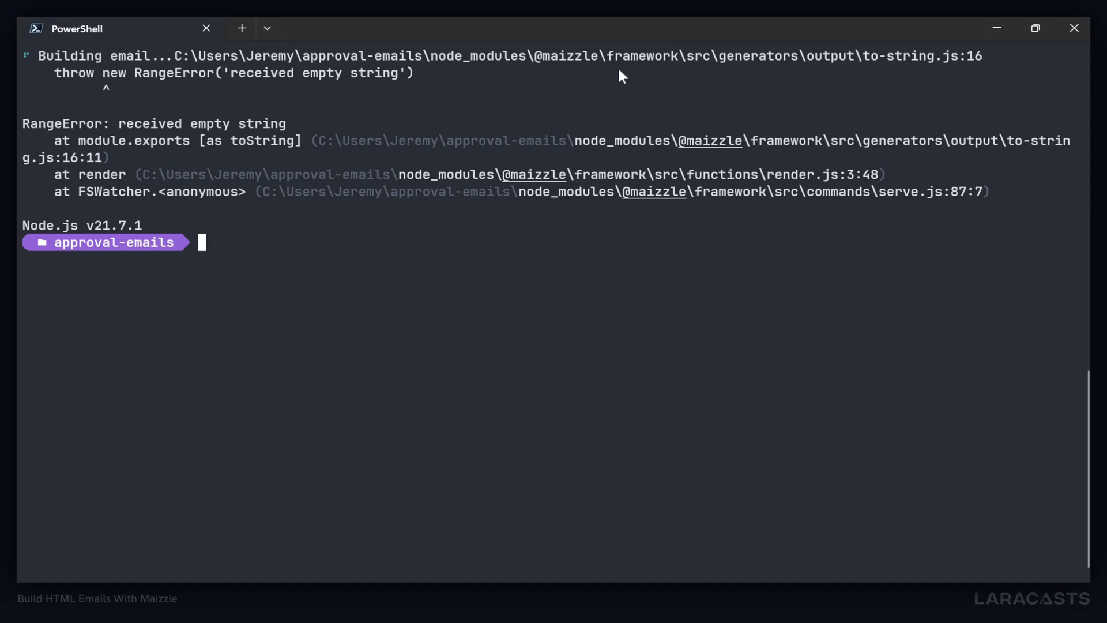
# - Restart the dev server with npm run dev and reload the localhost page
pyautogui.write('npm run dev')
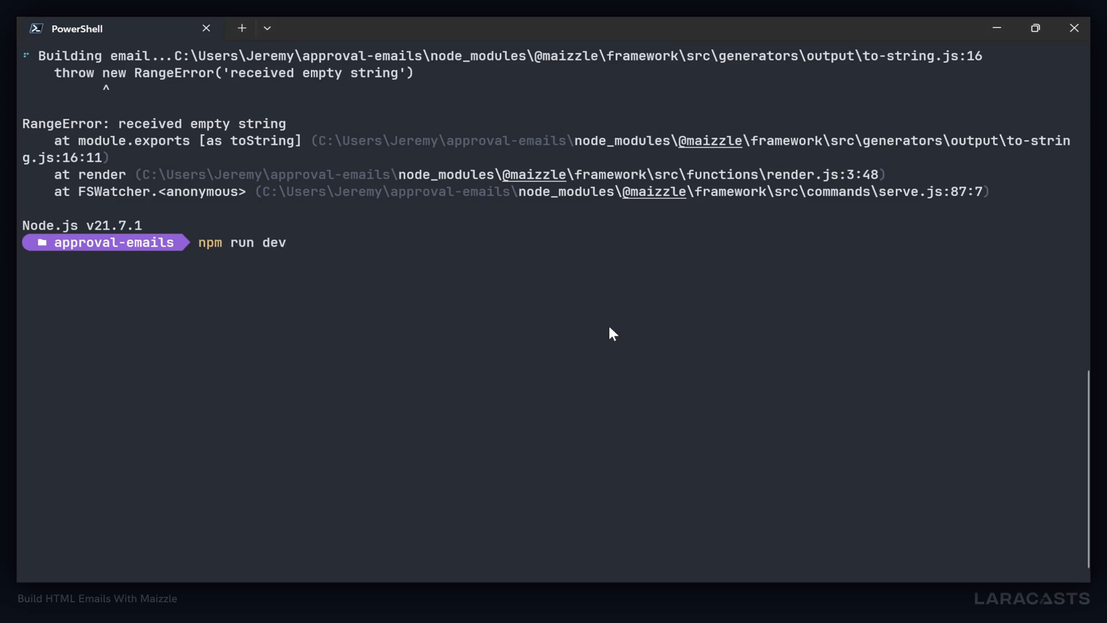
pyautogui.press('alt+tab')
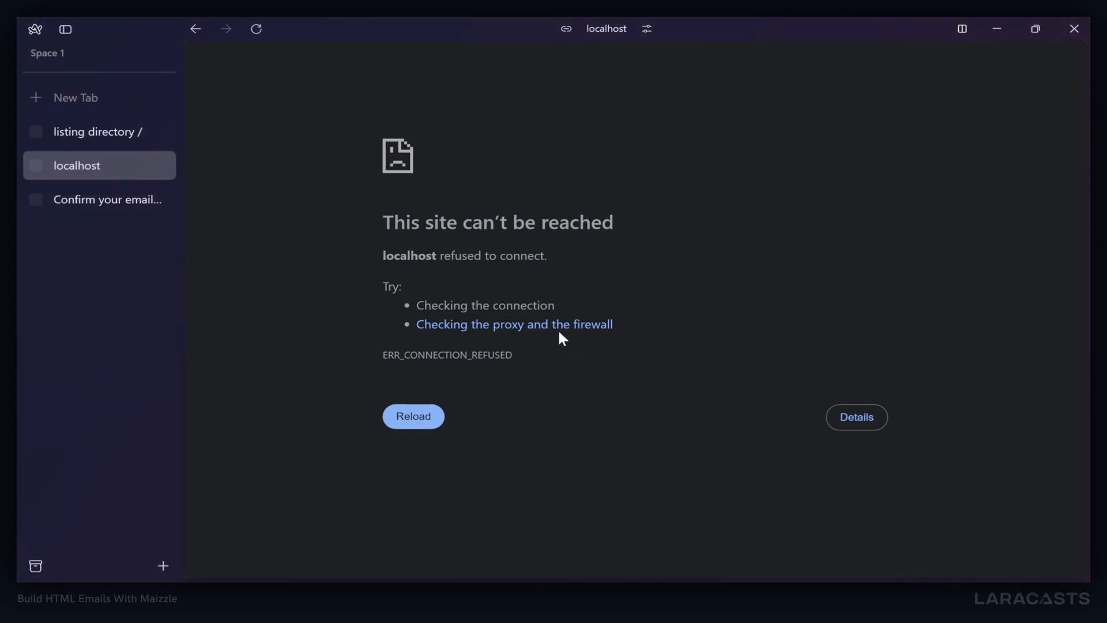
pyautogui.click(413, 416)
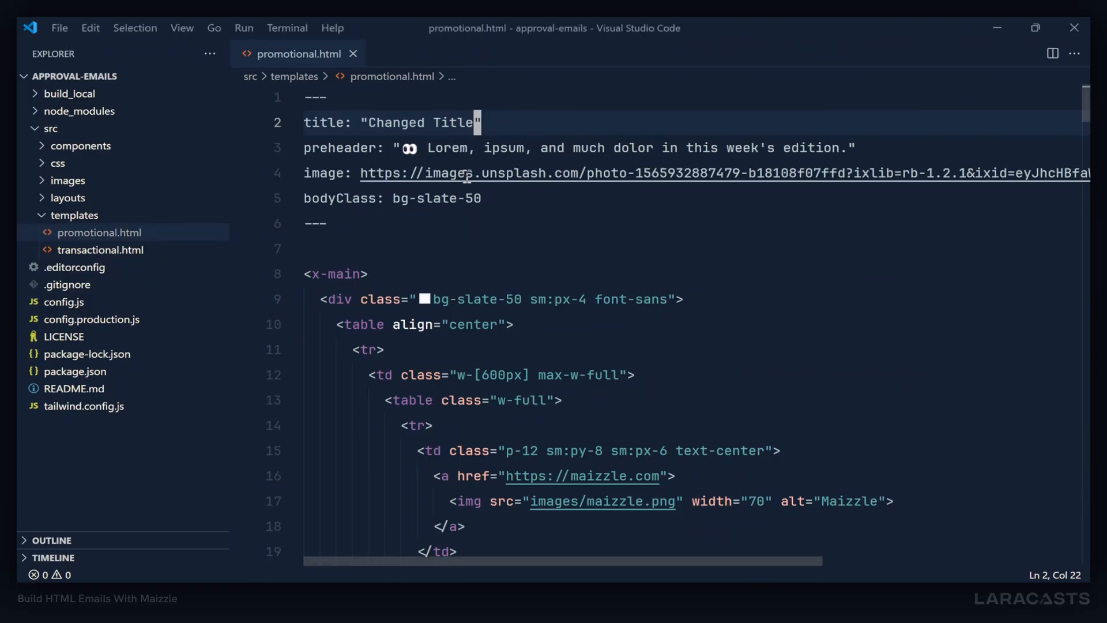
# - Retype the title as 'The Website Weekly Newsletter'
pyautogui.write('The Website Weekly Newsletter')
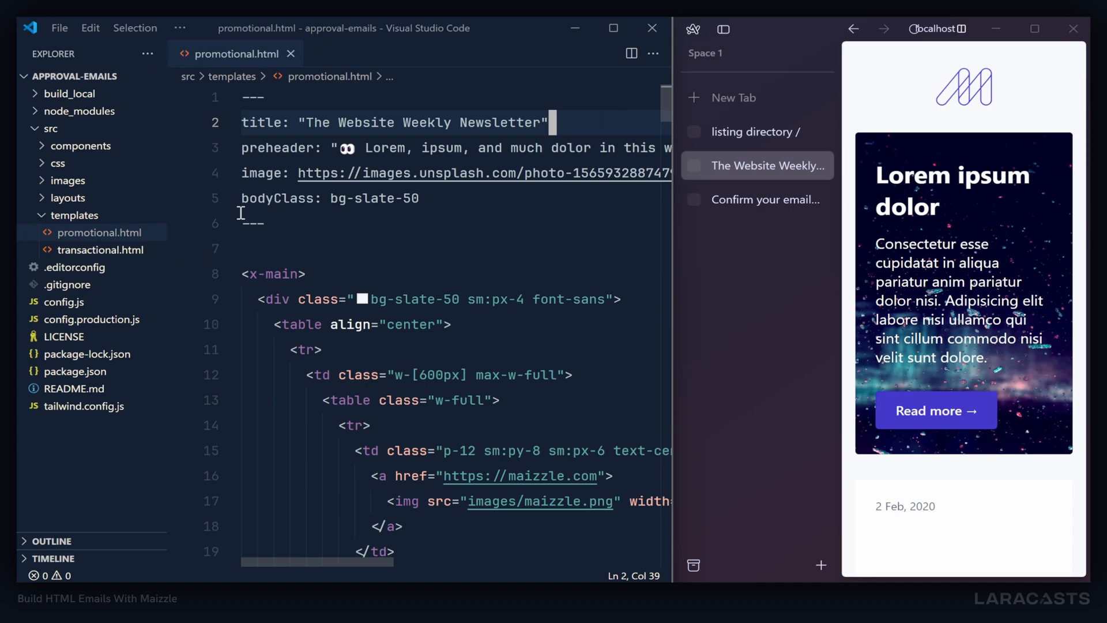
# - Bring up transactional.html beside its rendered confirmation email
pyautogui.click(291, 54)
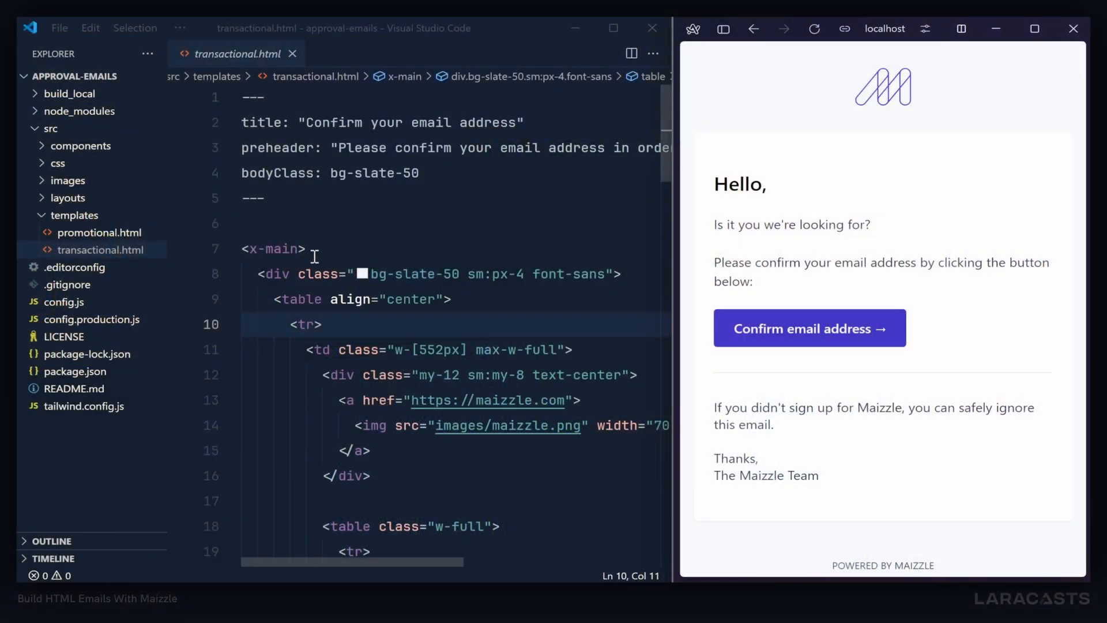
# - Select the x-main wrapper tag and expand the layouts folder to show main.html
pyautogui.doubleClick(274, 249)
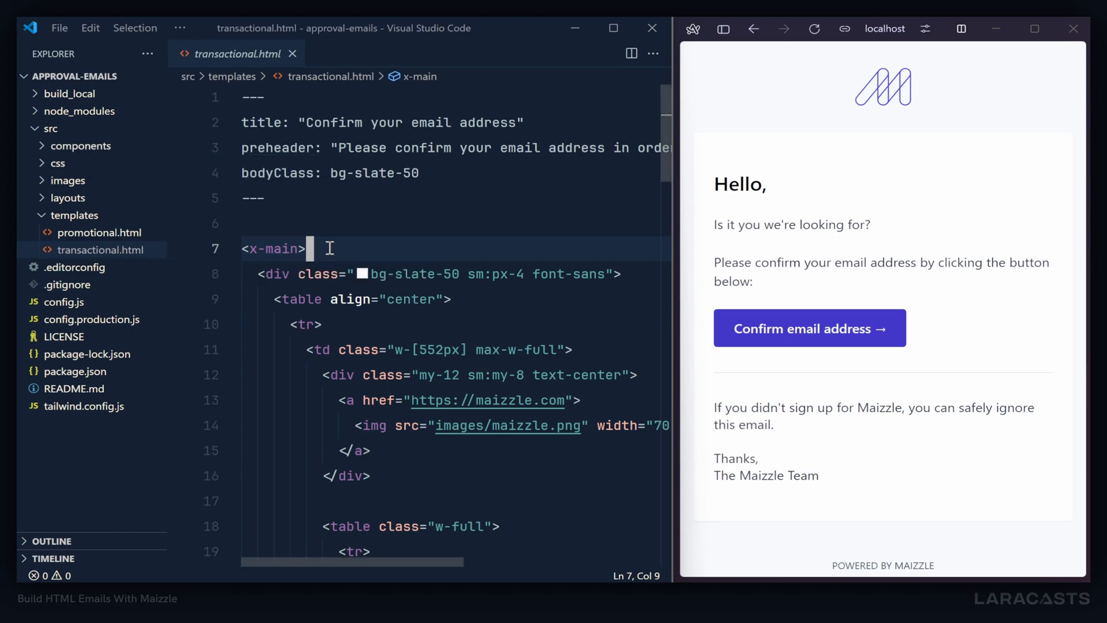
pyautogui.doubleClick(272, 248)
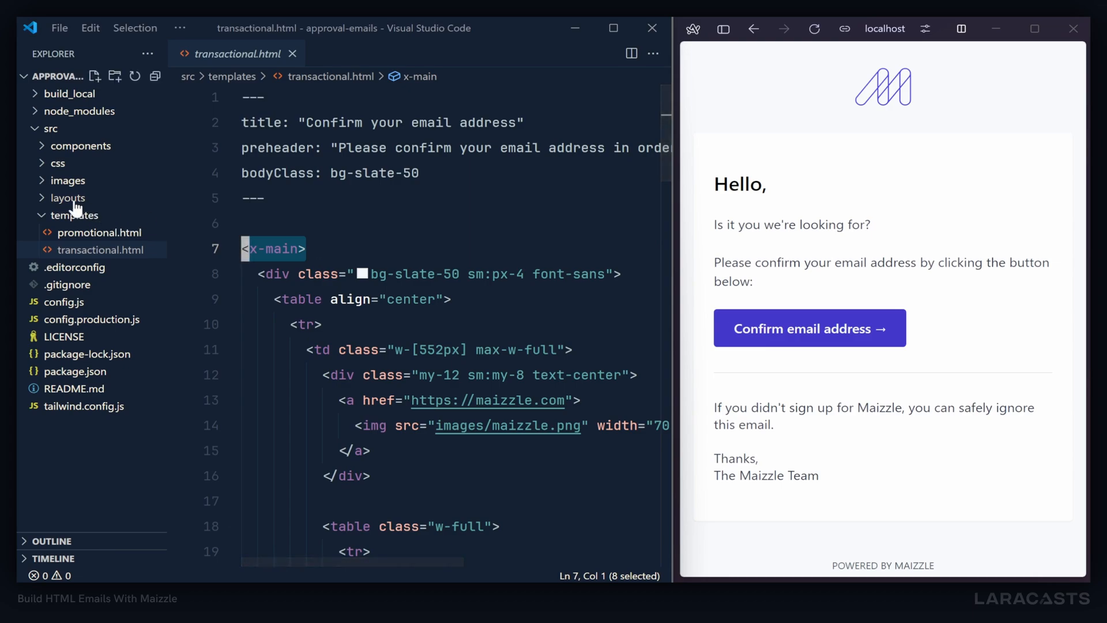
pyautogui.click(68, 197)
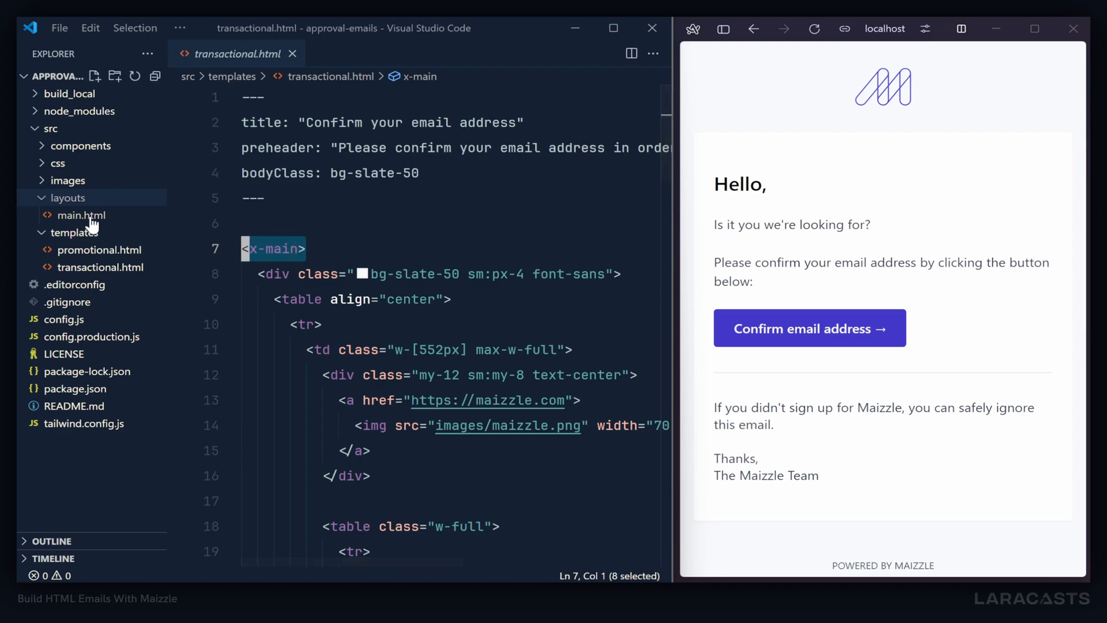
# - Review main.html's content slot tag and the preheader spacer loop
pyautogui.click(80, 215)
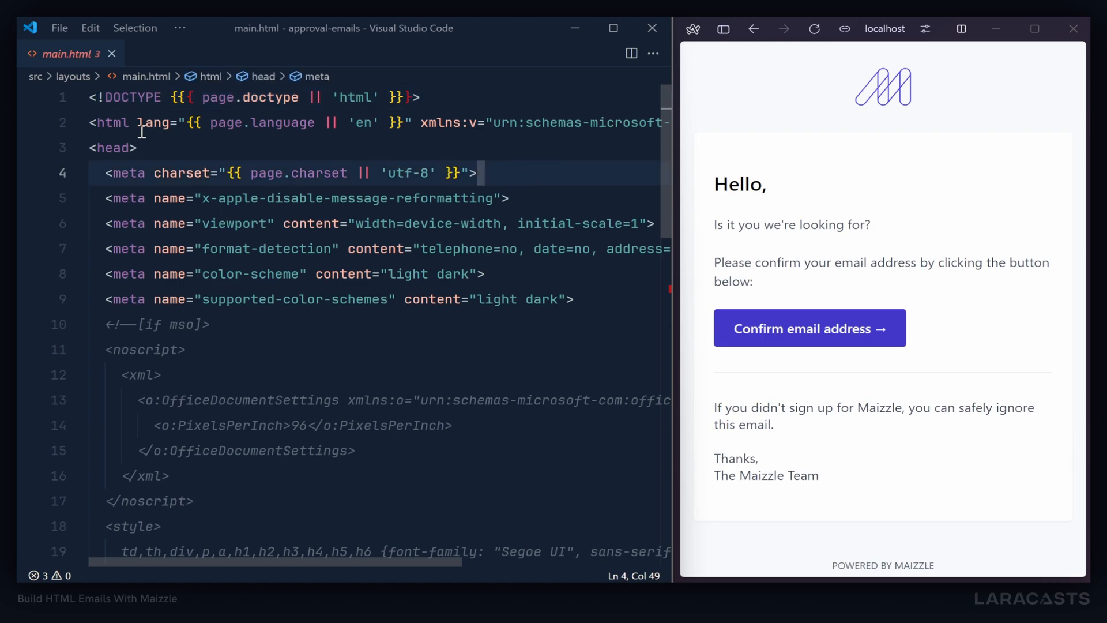
pyautogui.moveTo(93, 122); pyautogui.dragTo(178, 123)
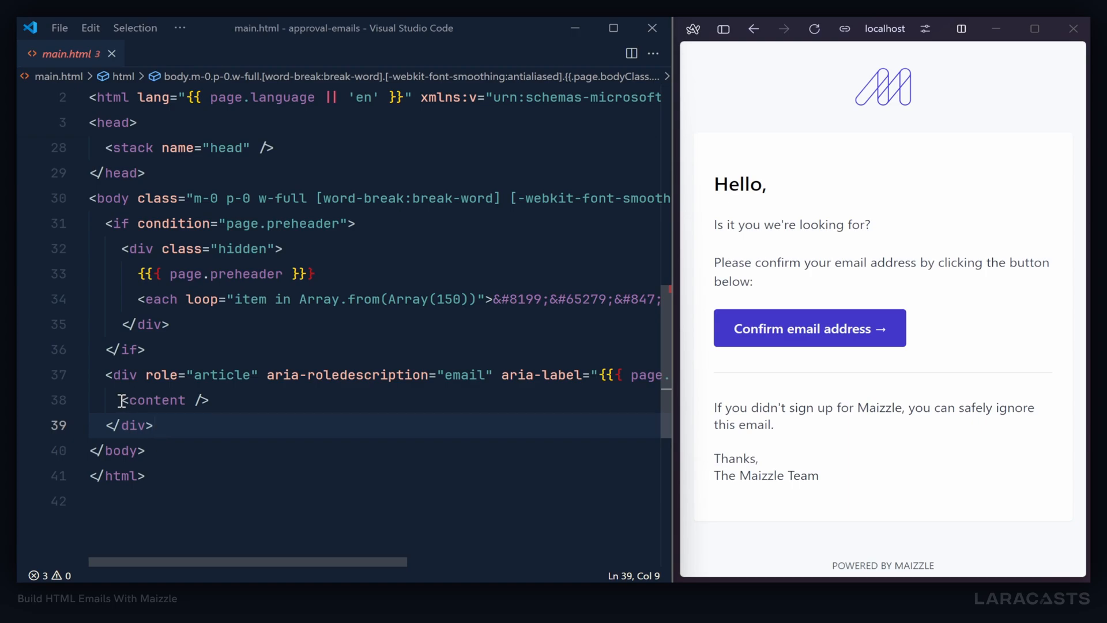
pyautogui.doubleClick(153, 400)
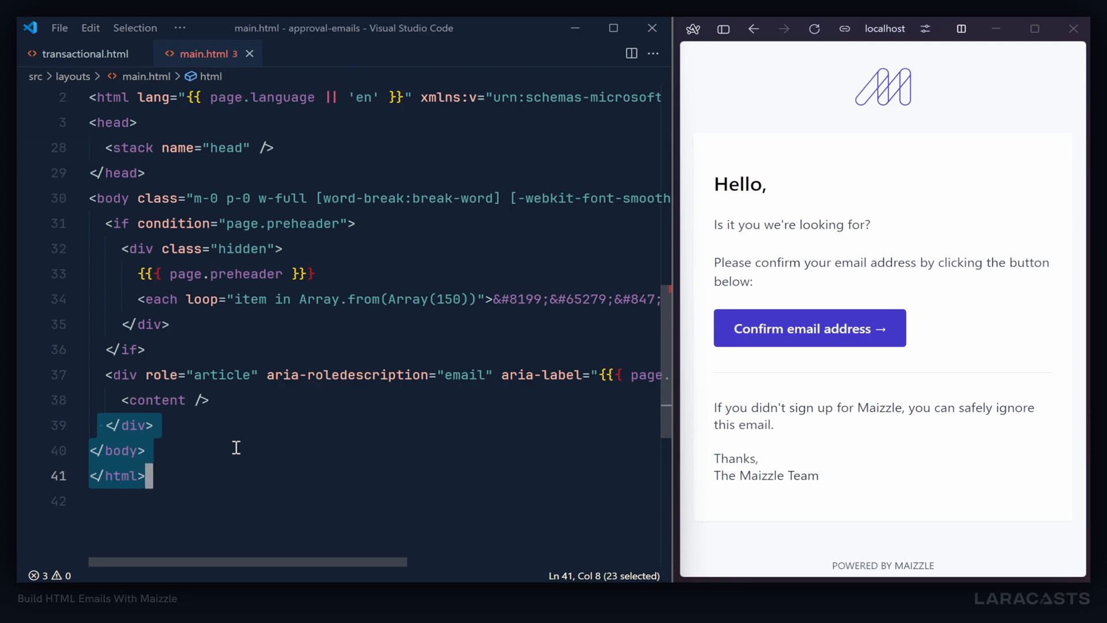
pyautogui.click(325, 298)
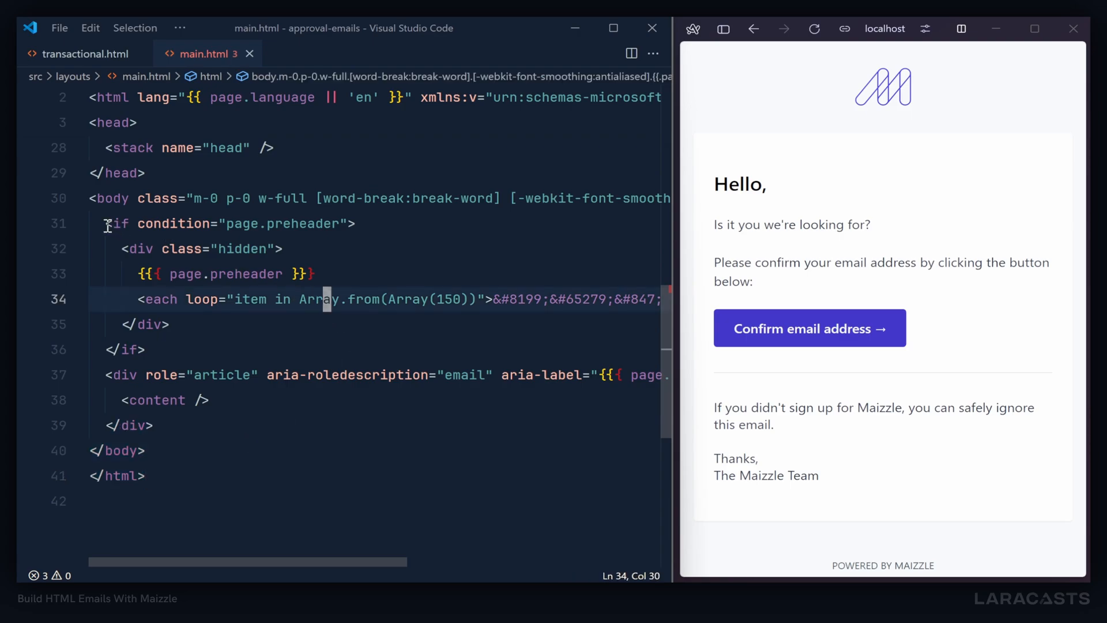
# - Inspect the preheader if condition line and the each loop tag in main.html
pyautogui.tripleClick(233, 223)
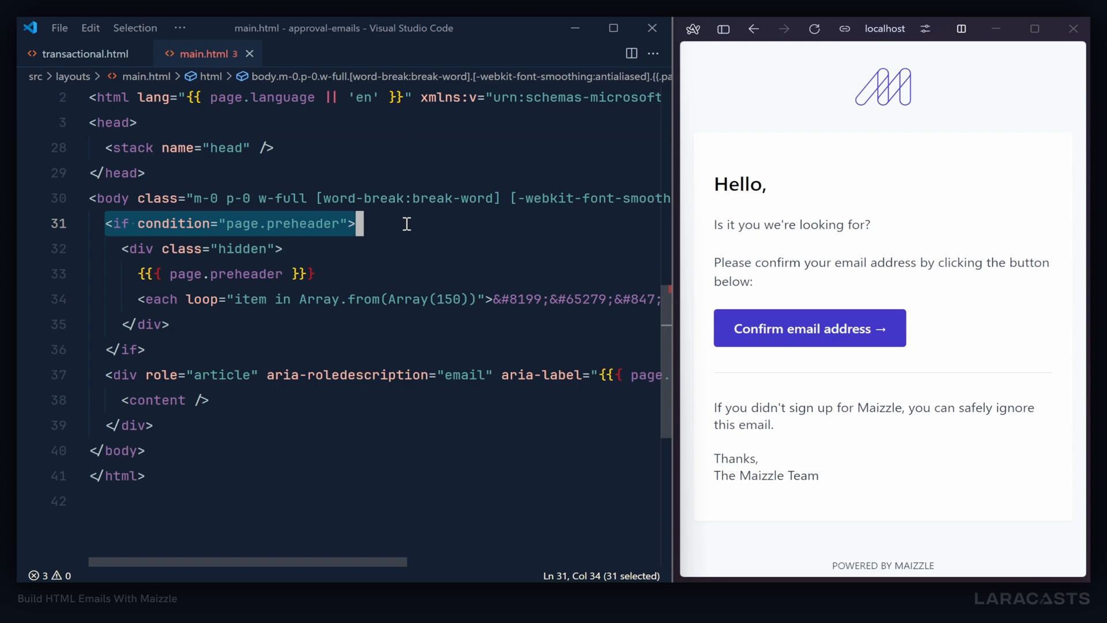
pyautogui.moveTo(425, 227)
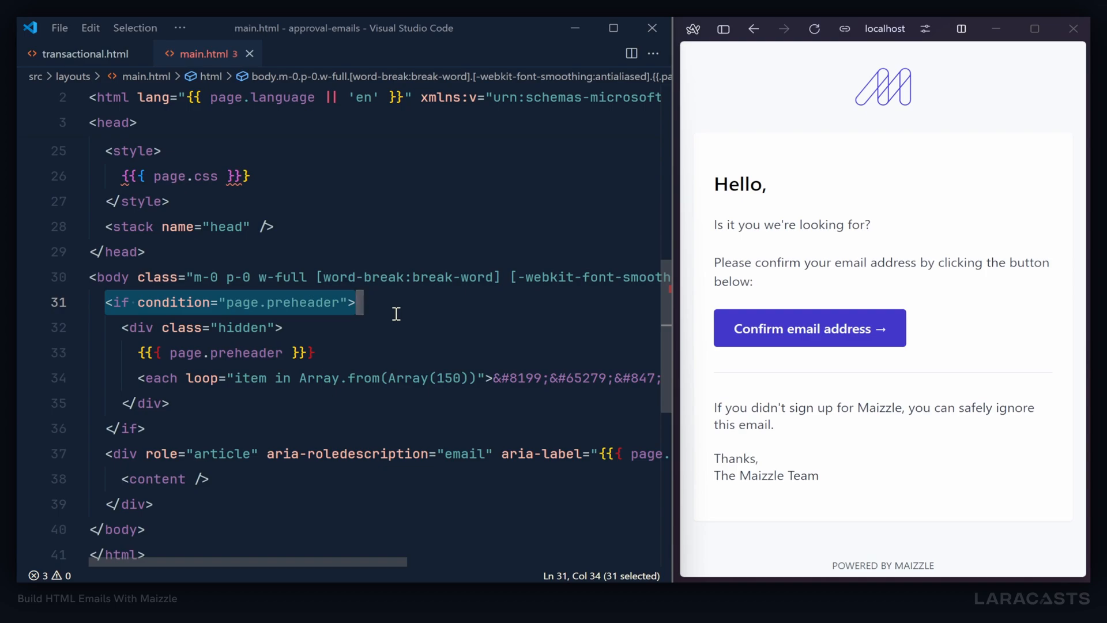
pyautogui.doubleClick(159, 378)
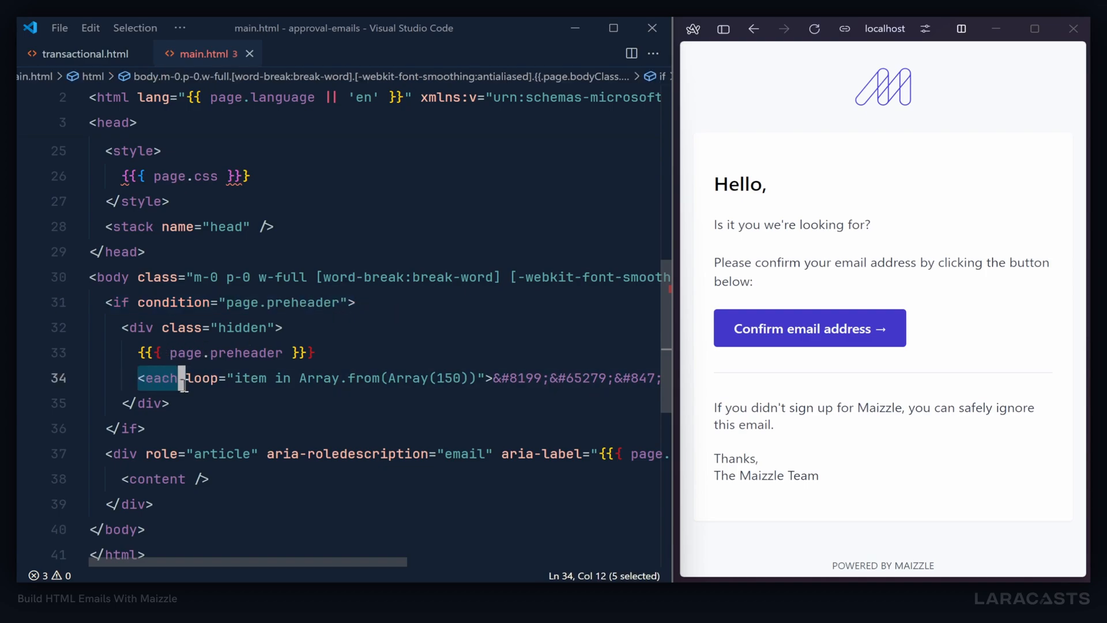
pyautogui.moveTo(182, 378); pyautogui.dragTo(228, 379)
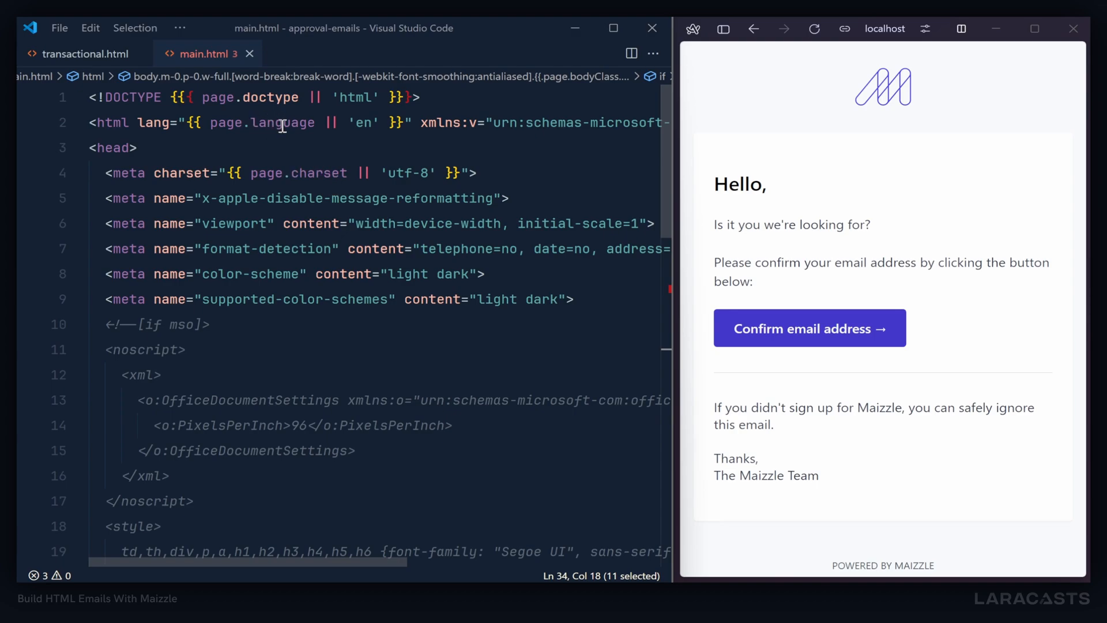
pyautogui.rightClick(81, 215)
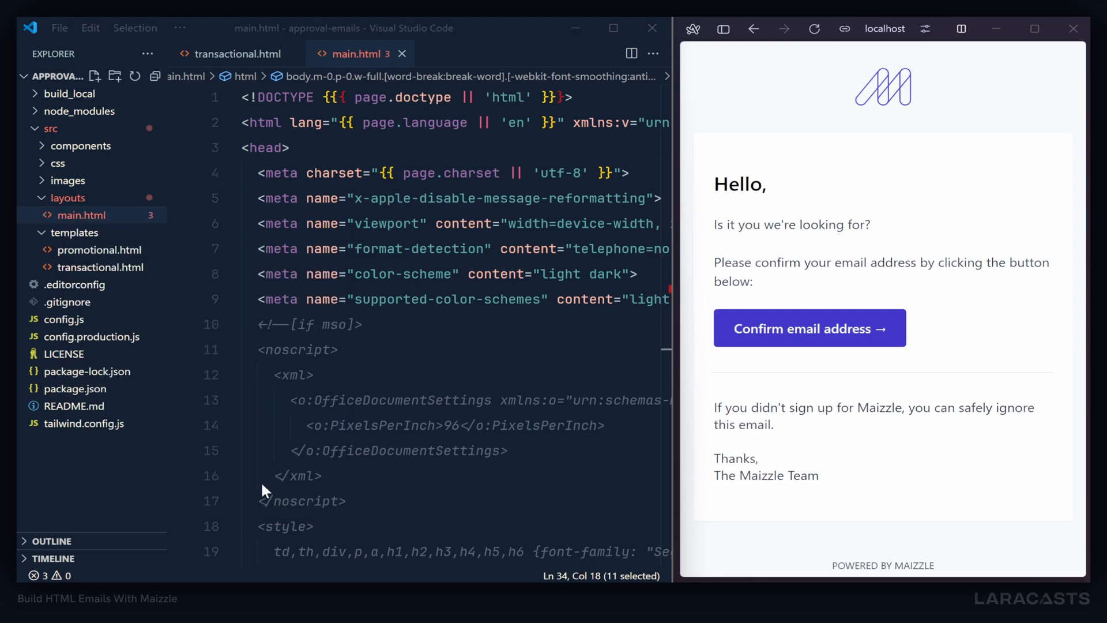
# - Move promotional.html and transactional.html to the Recycle Bin, then select the layouts folder
pyautogui.click(100, 249)
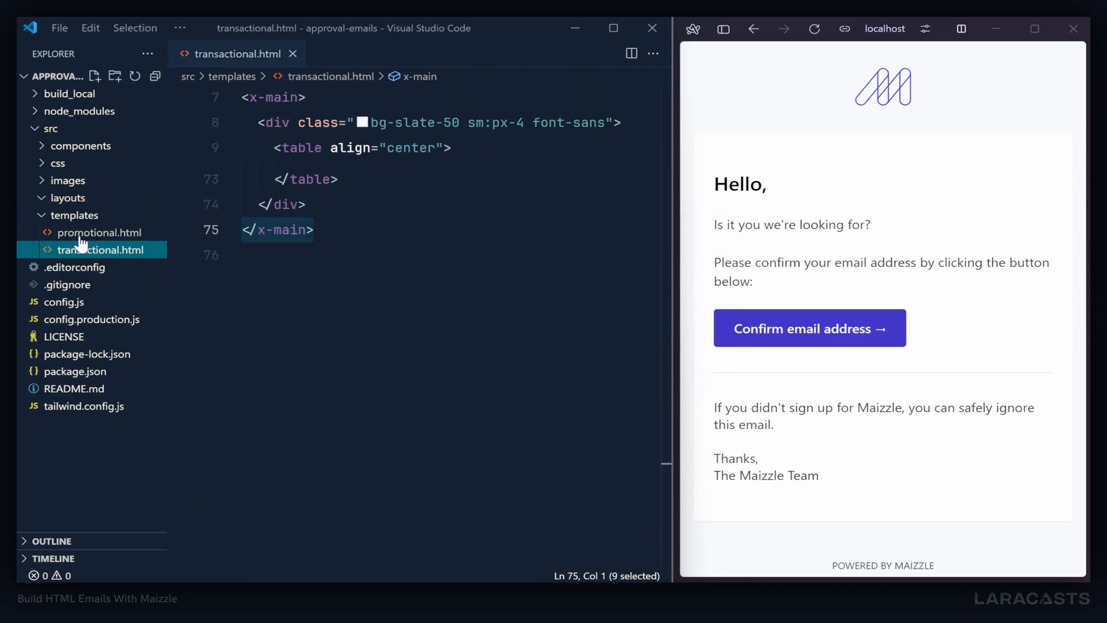
pyautogui.rightClick(100, 232)
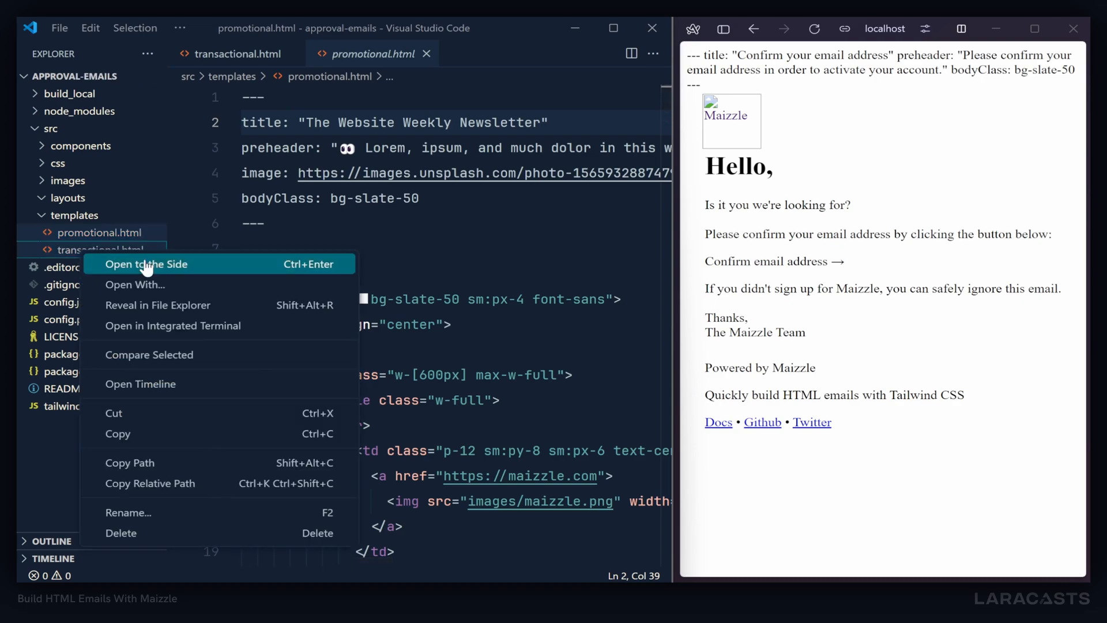
pyautogui.click(122, 533)
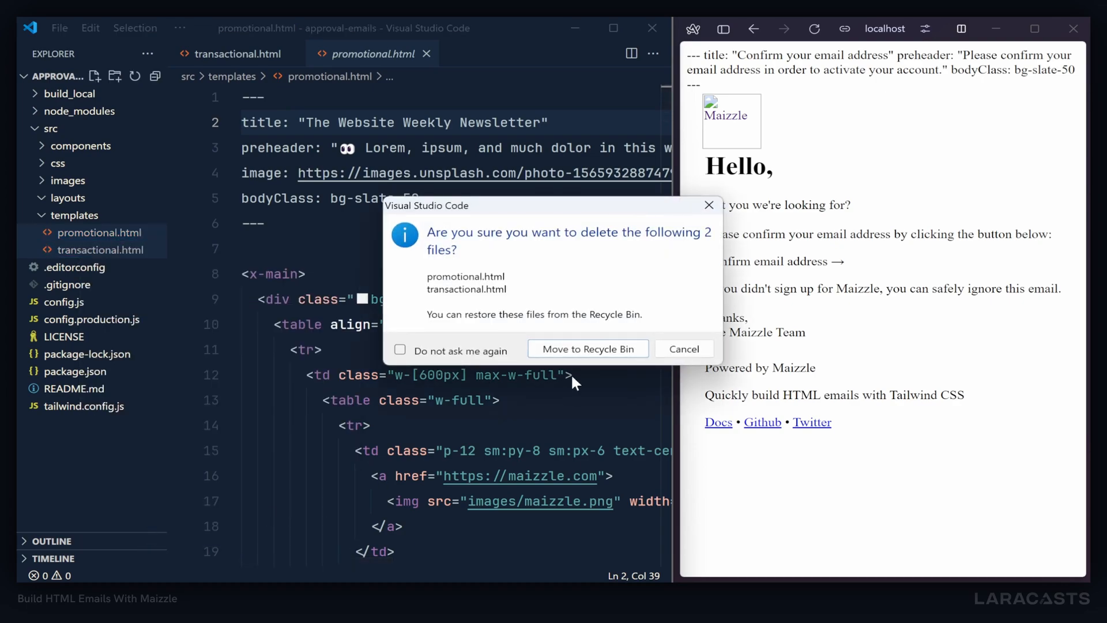
pyautogui.click(587, 348)
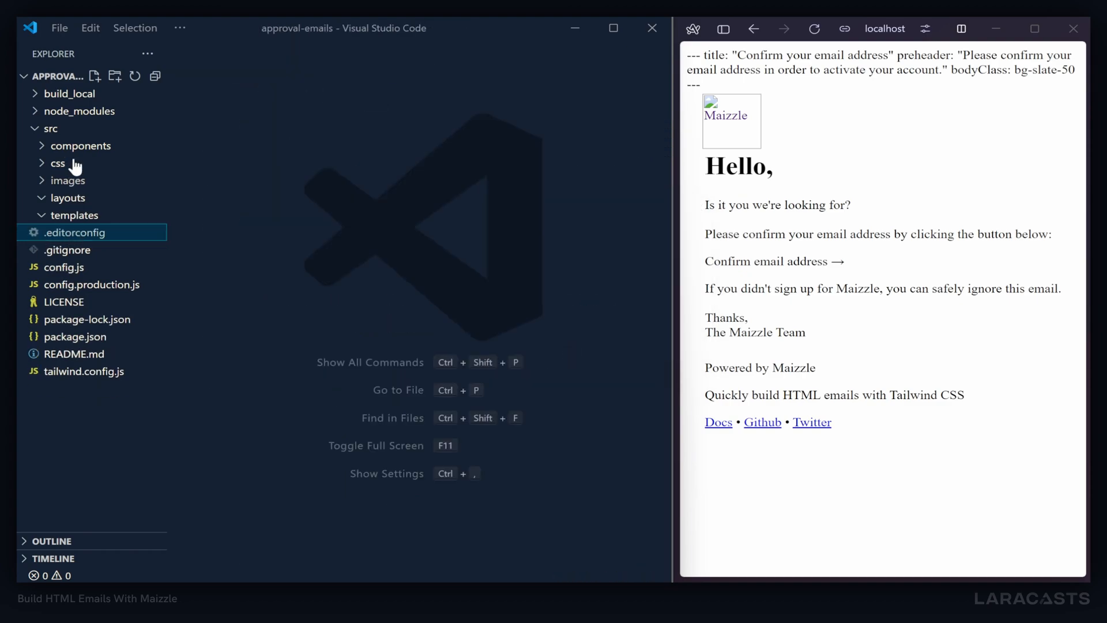
pyautogui.click(80, 145)
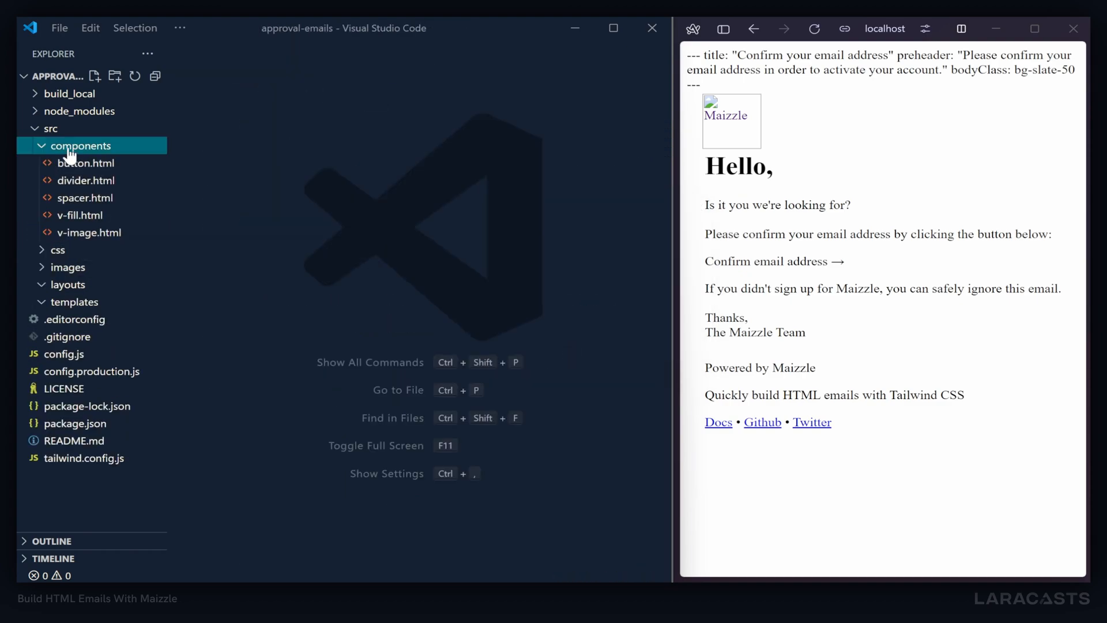
pyautogui.click(79, 145)
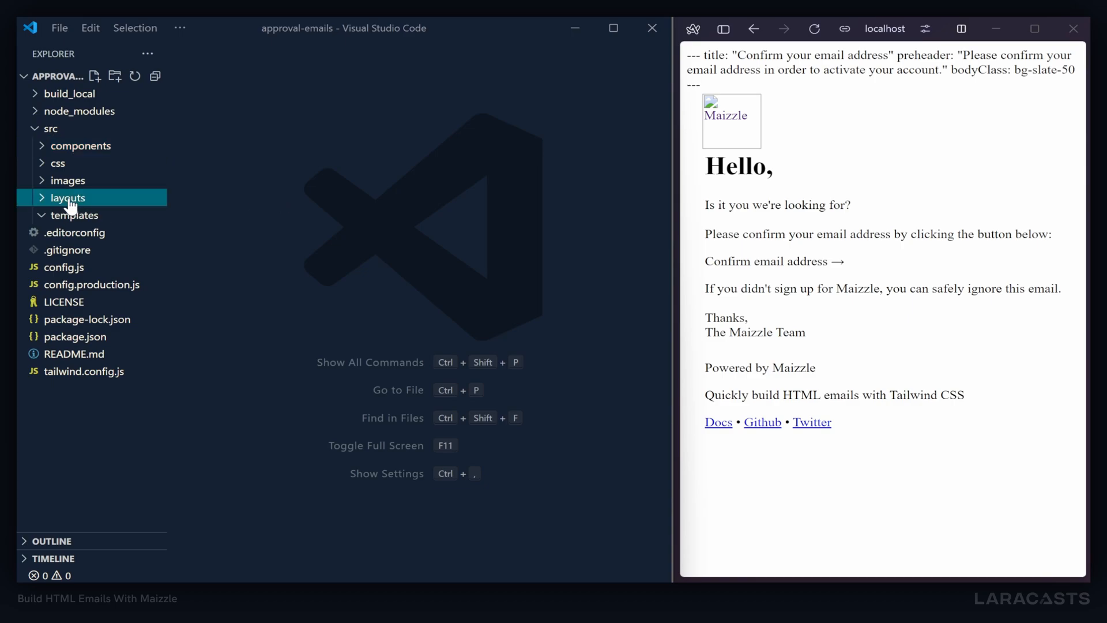
# - Create layouts/layout.html with boilerplate titled Approval and a <content /> slot in the body, and save
pyautogui.write('ne')
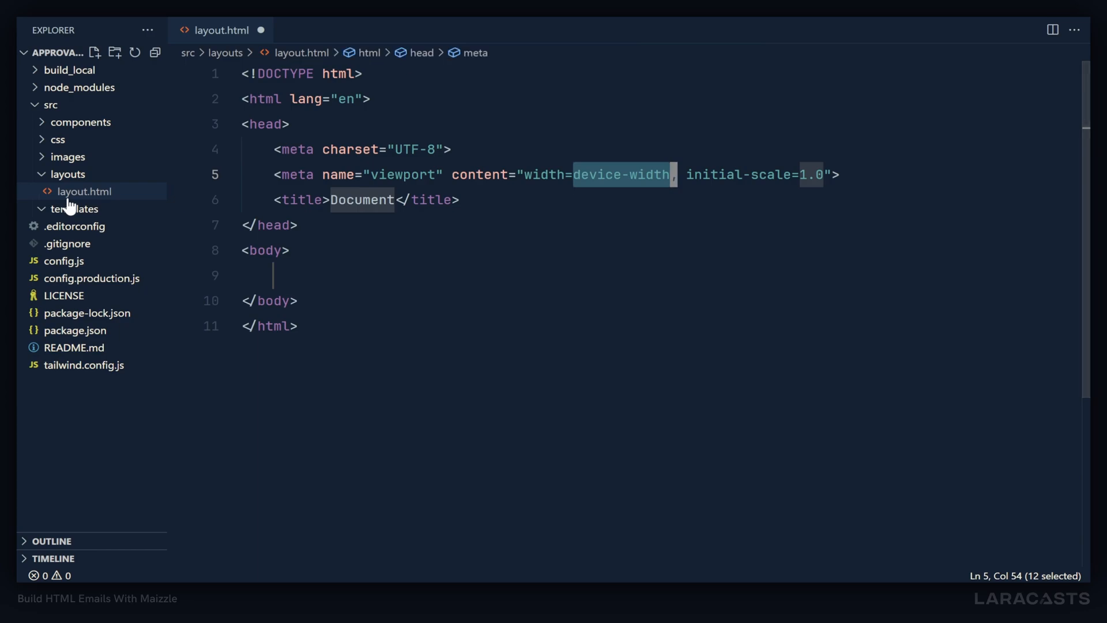
pyautogui.moveTo(425, 251)
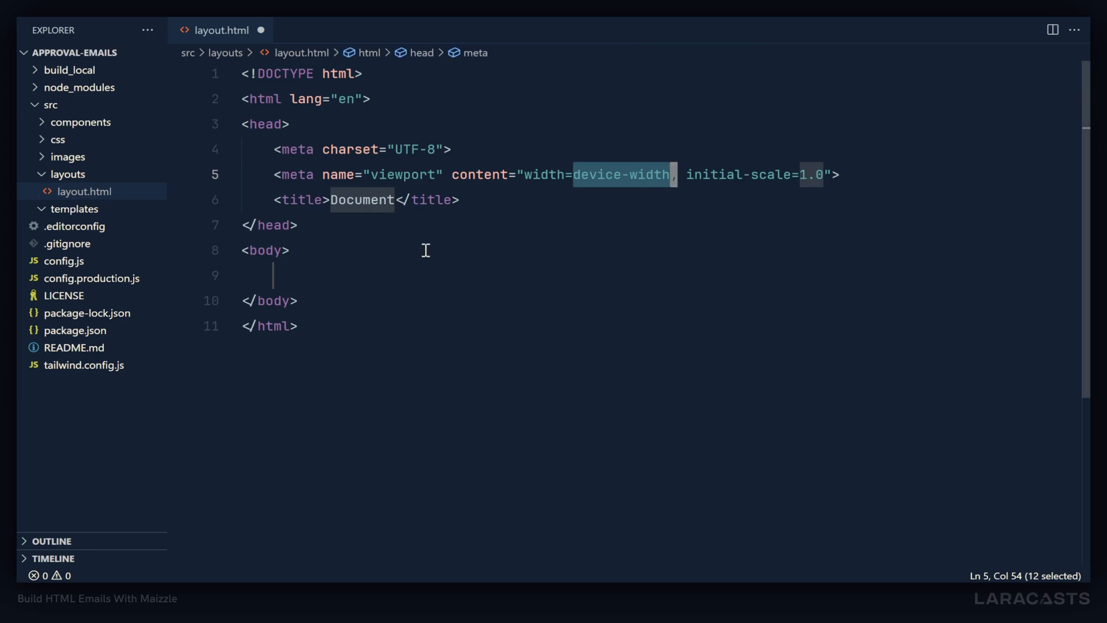
pyautogui.write('Approval')
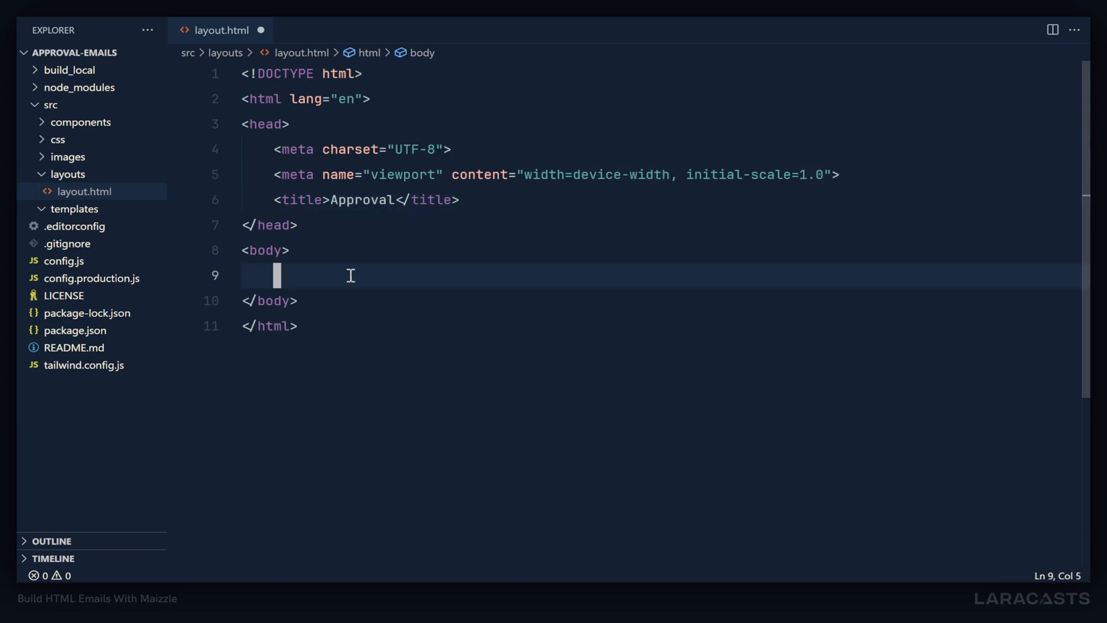
pyautogui.write('<content />')
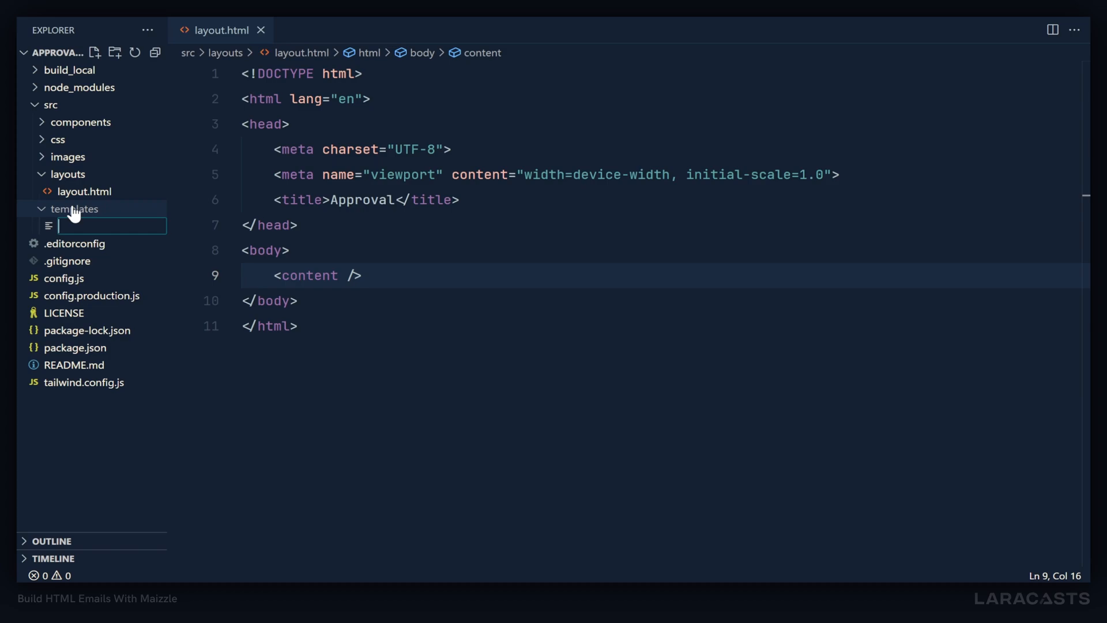
# - Create templates/invoice-approval.html wrapped in <x-layout></x-layout> tags split onto separate lines
pyautogui.write('invoice-approval.html')
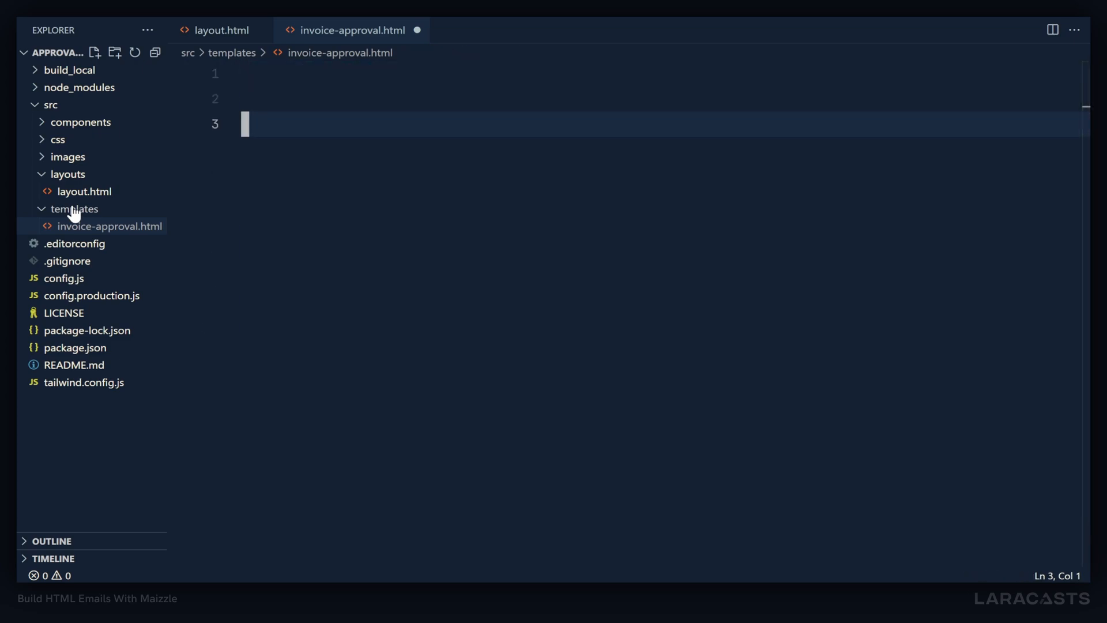
pyautogui.write('<')
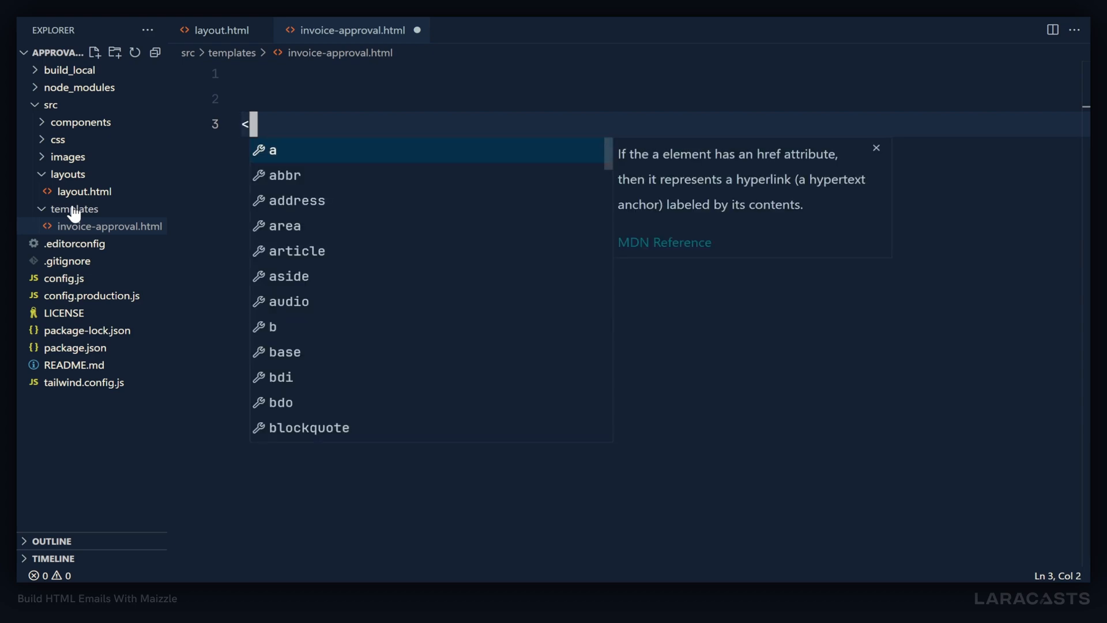
pyautogui.write('x-layout></x-layout>')
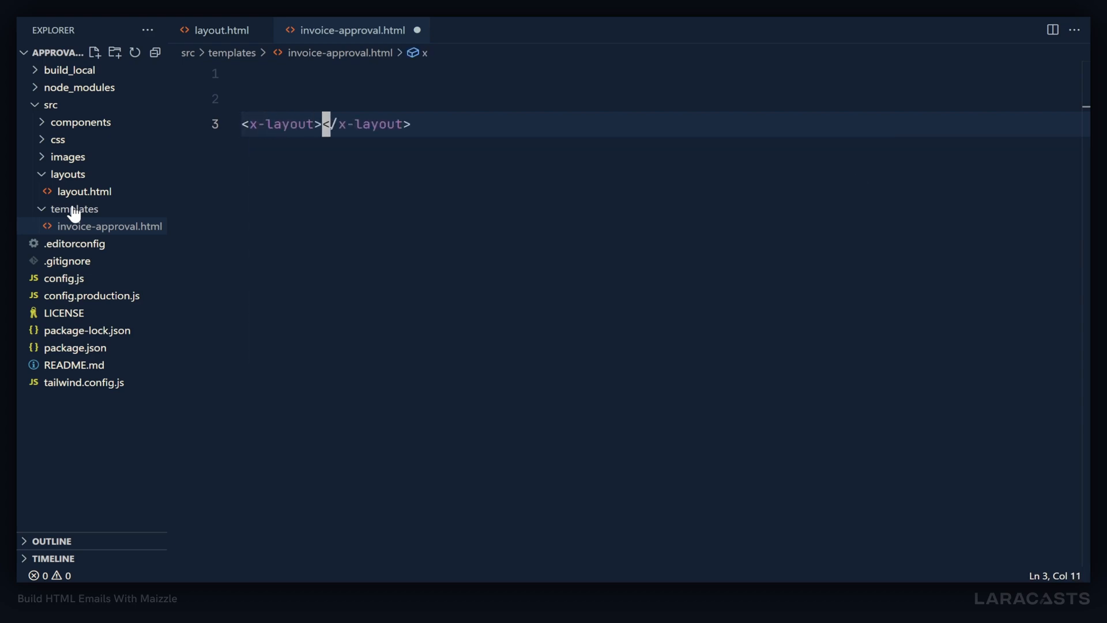
pyautogui.press('Enter')
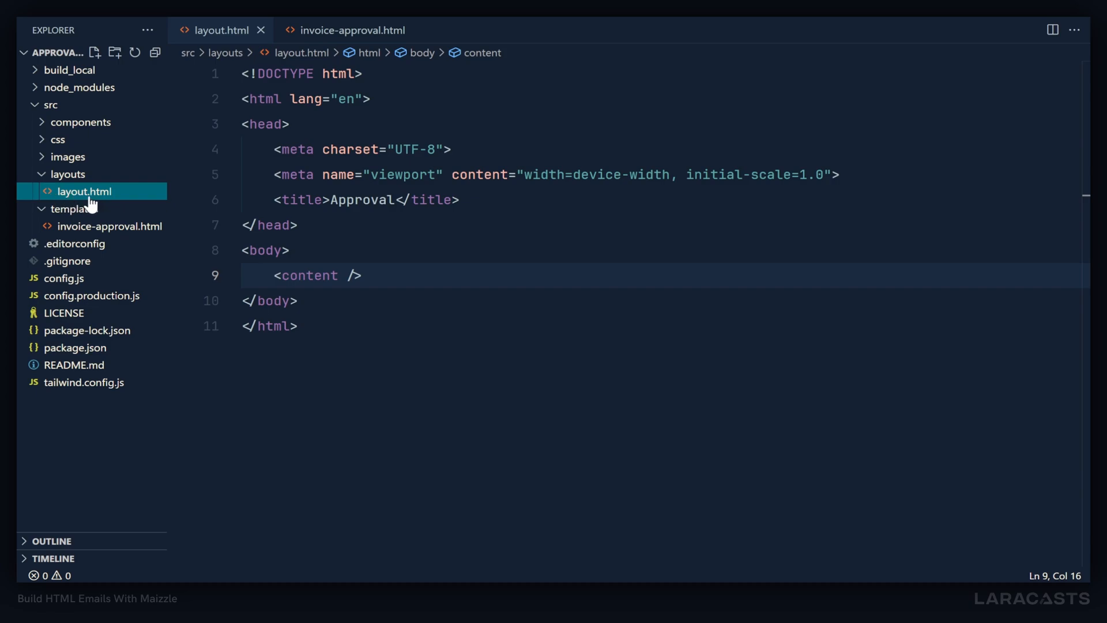
# - Compare the x-layout tag name against layout.html and start renaming the layout file to match
pyautogui.click(351, 30)
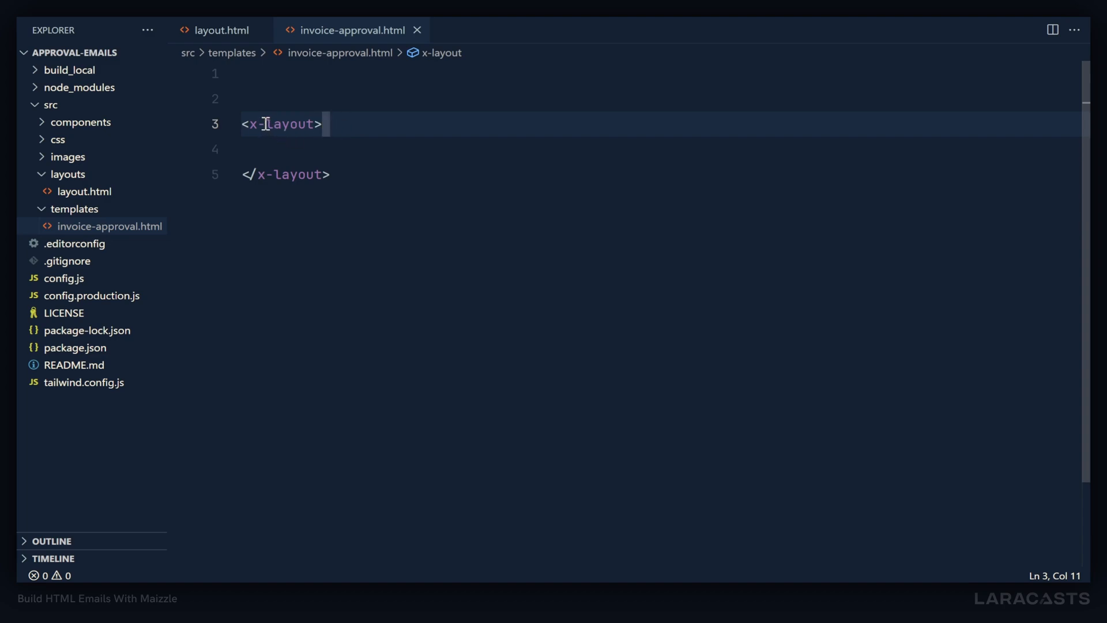
pyautogui.doubleClick(277, 124)
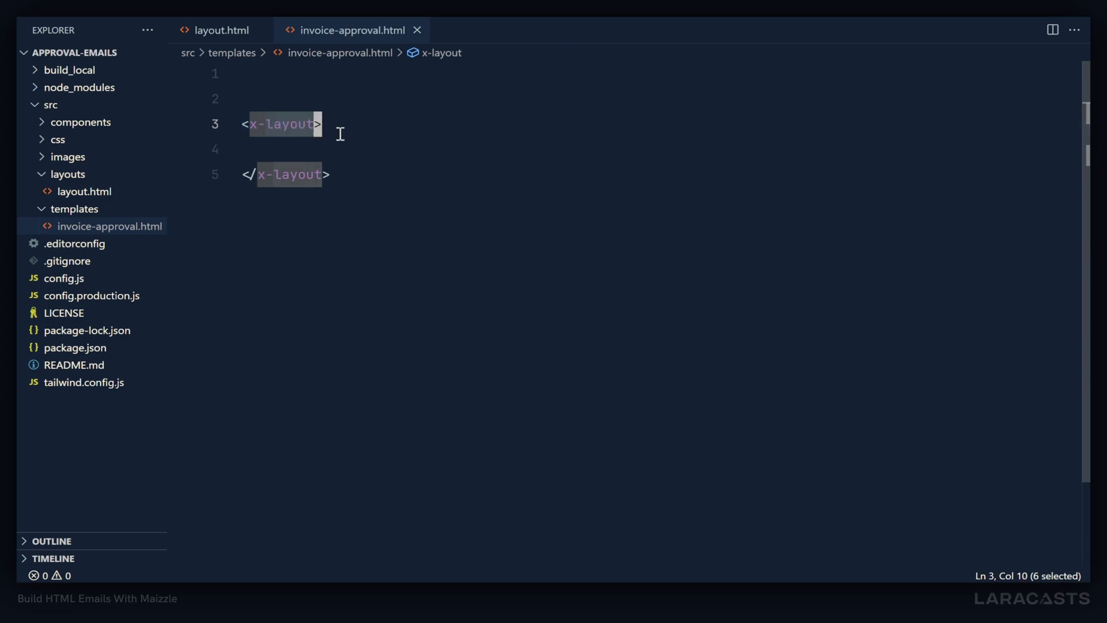
pyautogui.rightClick(85, 190)
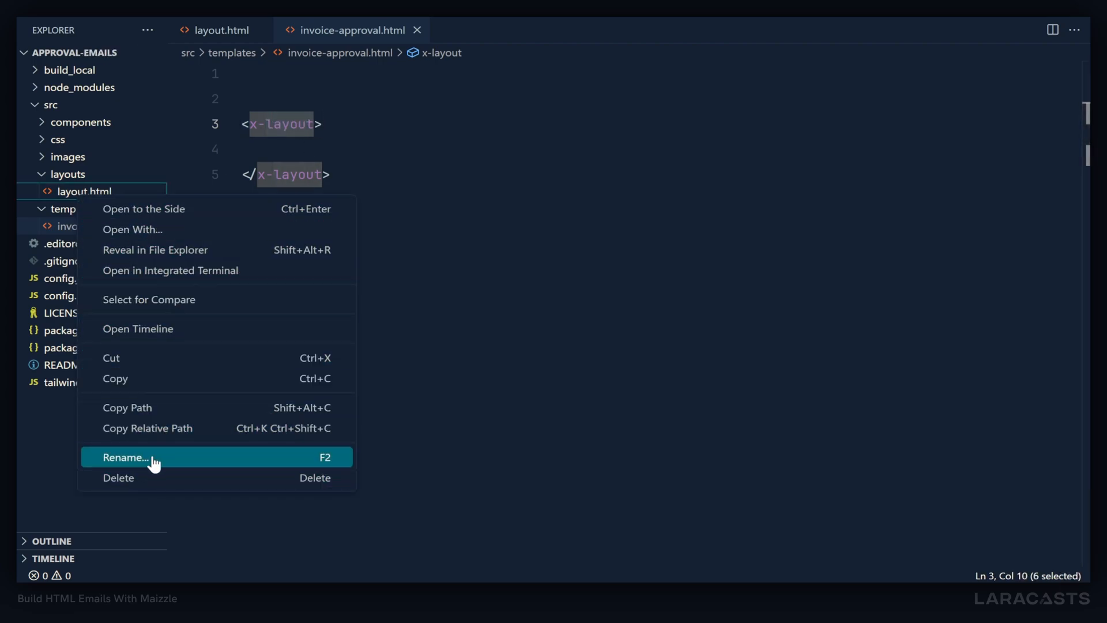
pyautogui.click(125, 458)
pyautogui.write('<h1></h1>')
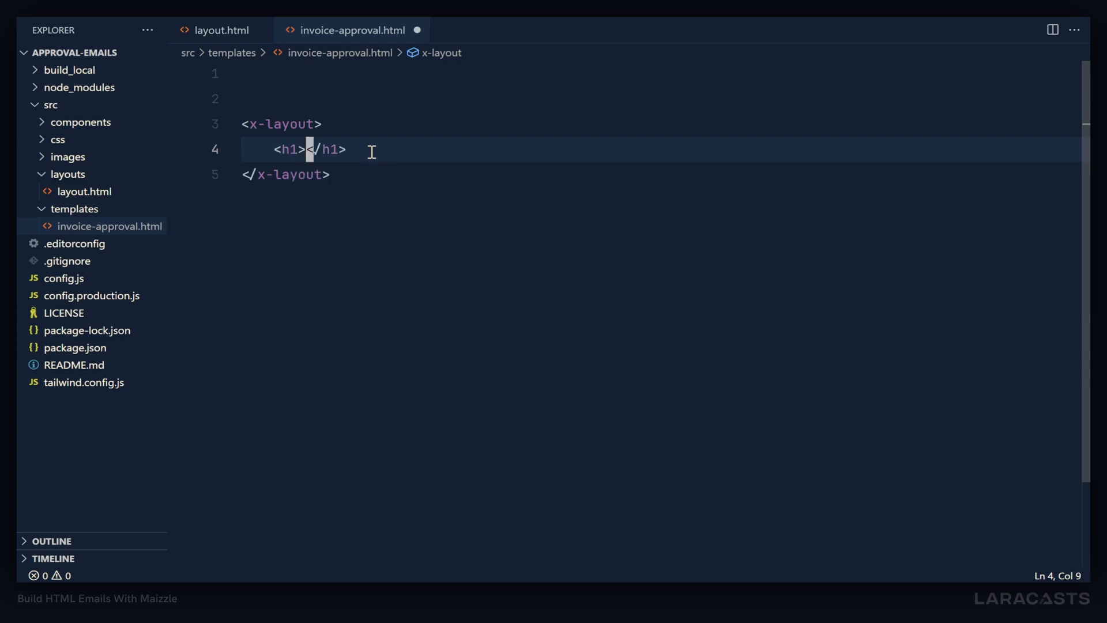
# - Write Hello, World! inside the h1 of invoice-approval.html and save it
pyautogui.write('Hello, W')
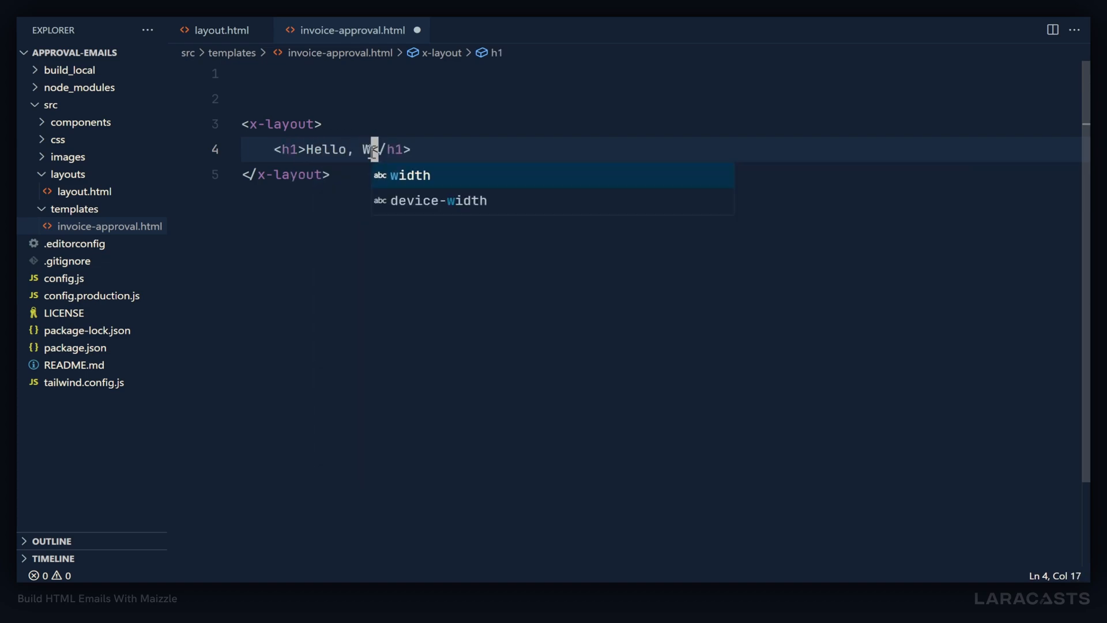
pyautogui.write('orld!')
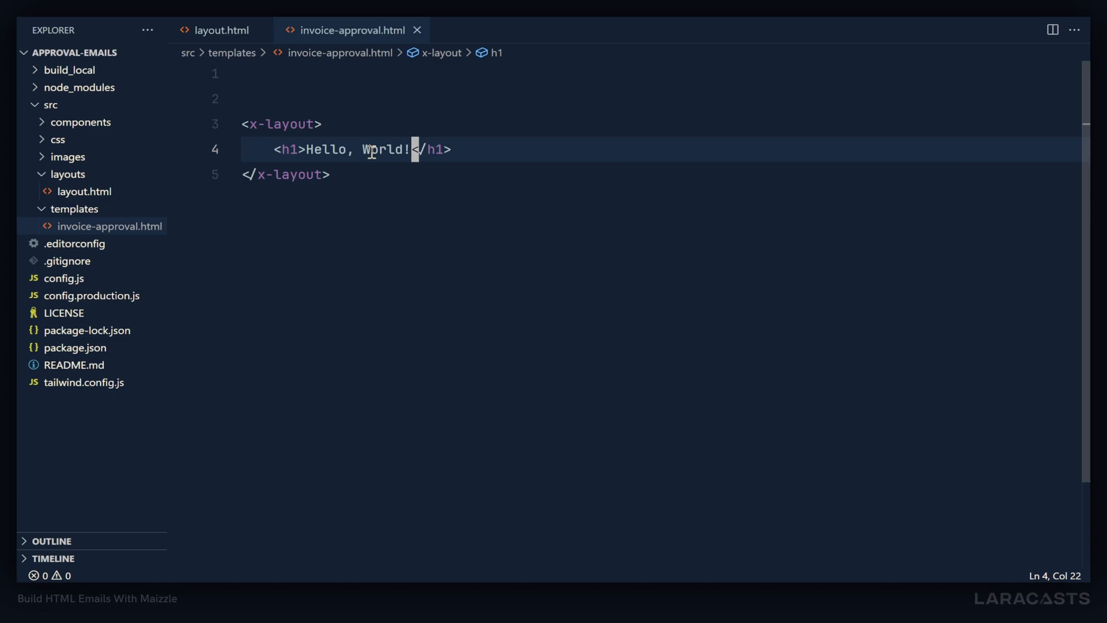
pyautogui.press('alt+tab')
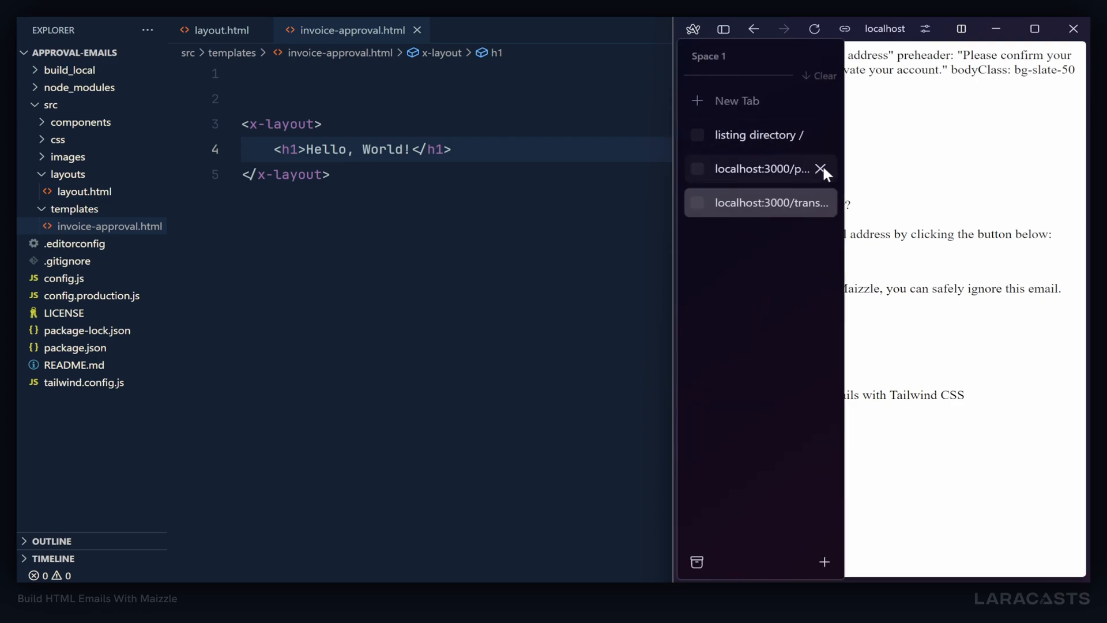
# - Close the old starter-template preview and open invoice-approval.html from the localhost listing, rendering Hello, World!
pyautogui.click(821, 169)
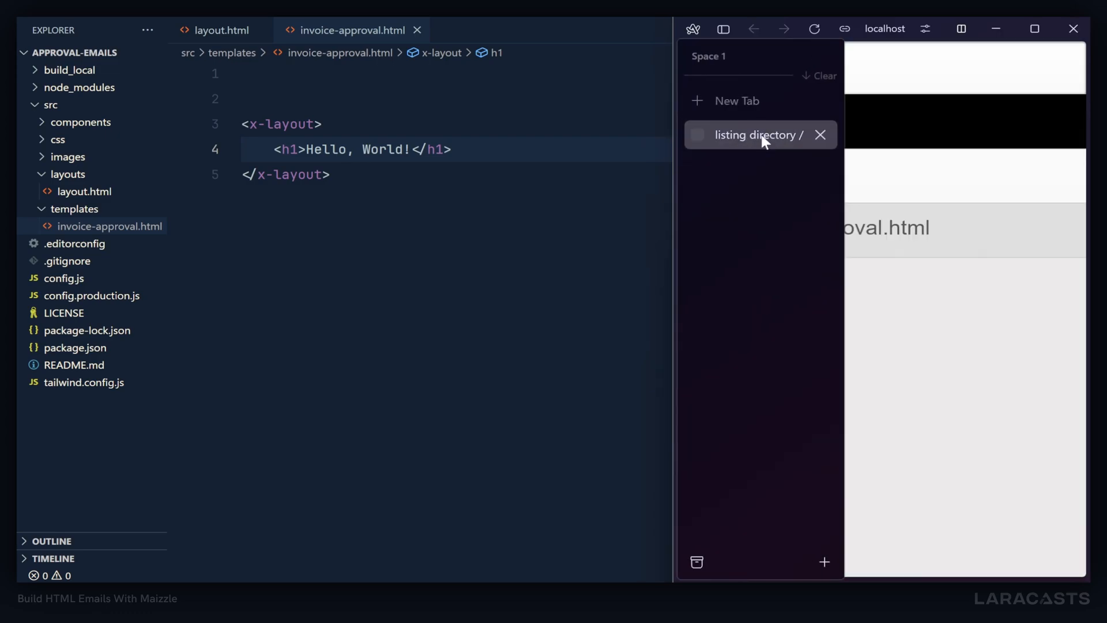
pyautogui.click(748, 135)
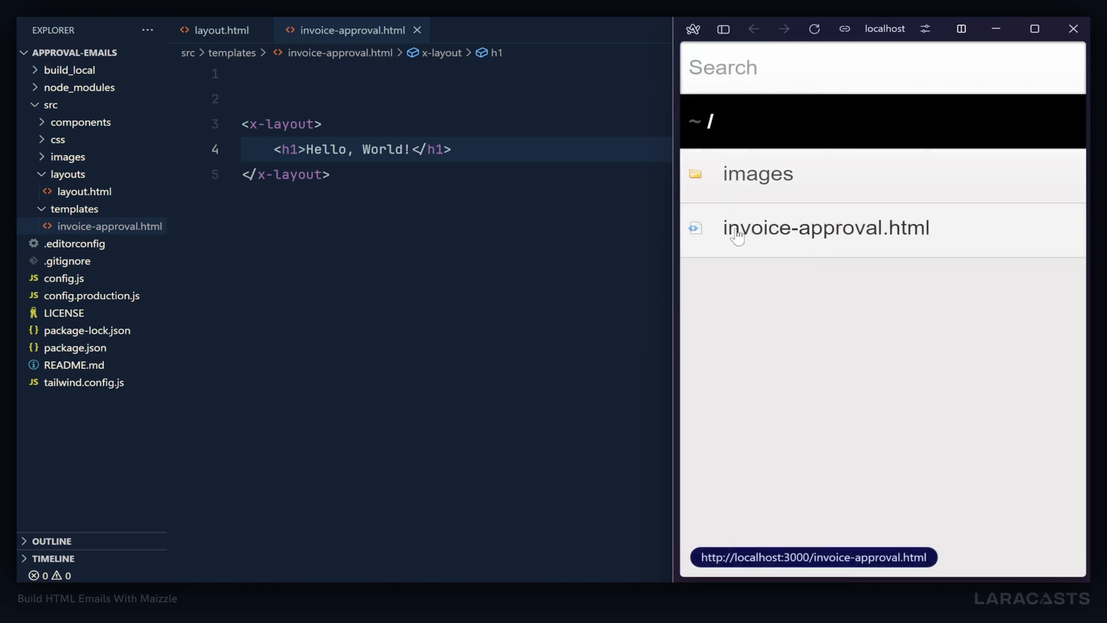
pyautogui.moveTo(906, 234)
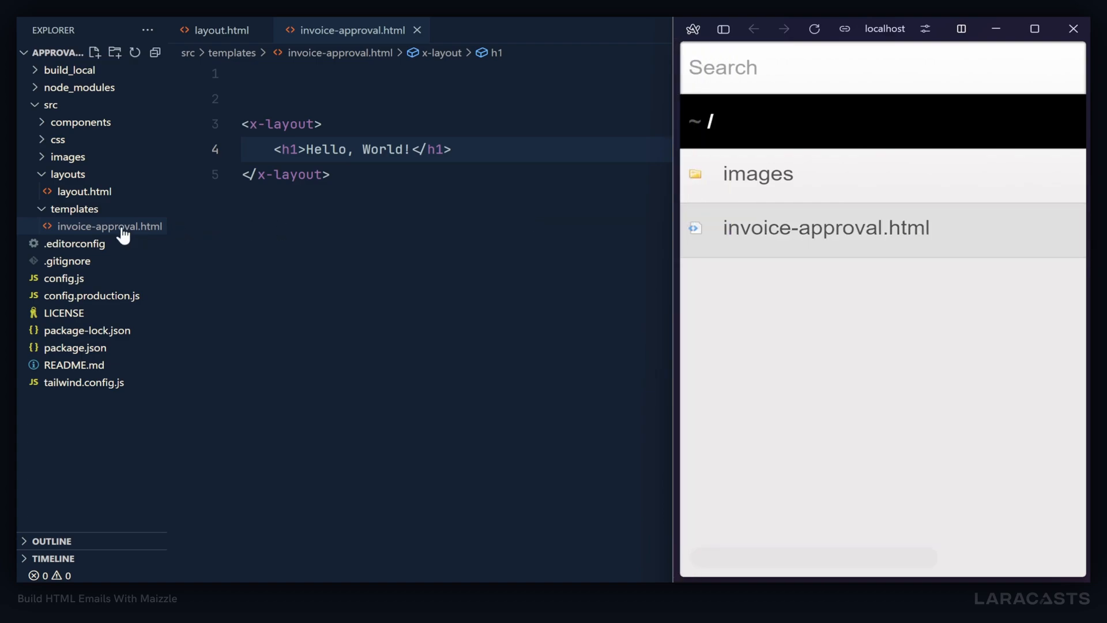
pyautogui.moveTo(824, 227)
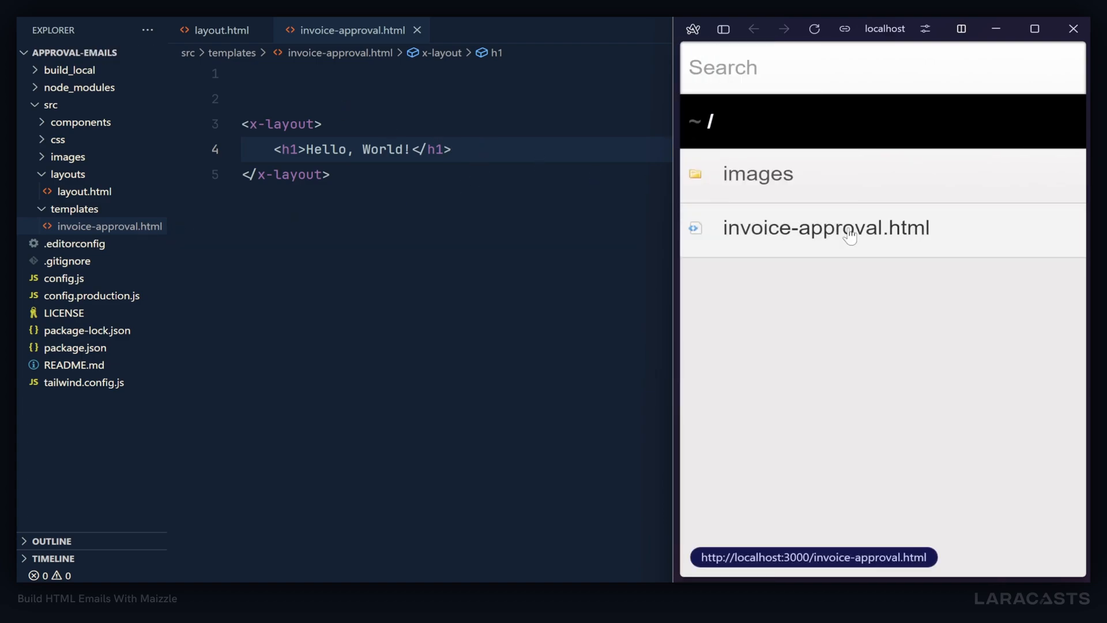
pyautogui.click(825, 227)
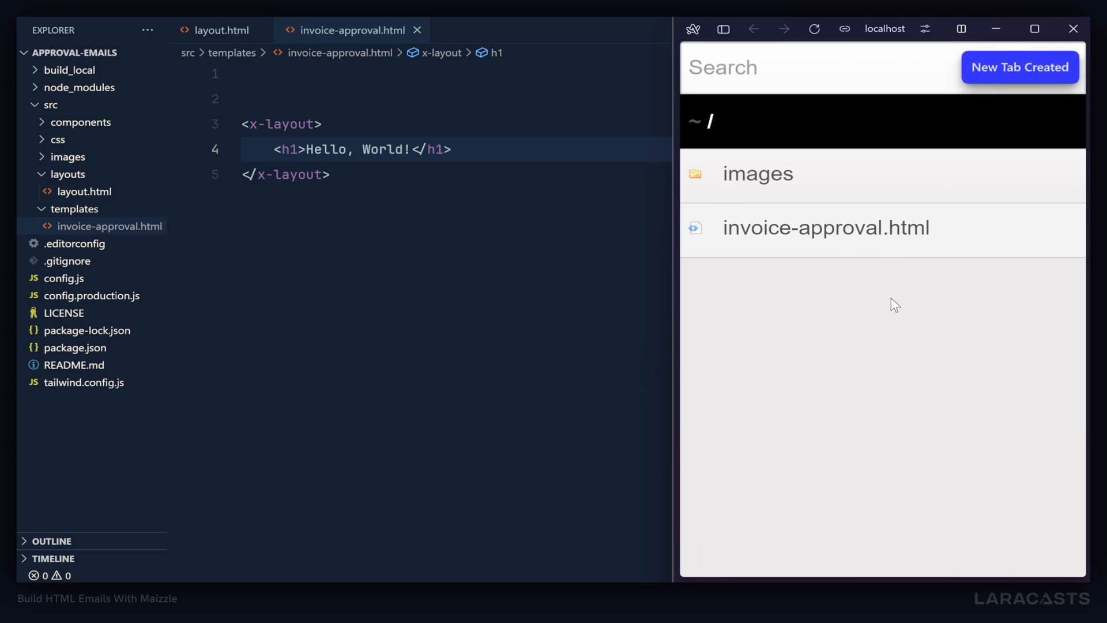
pyautogui.click(825, 228)
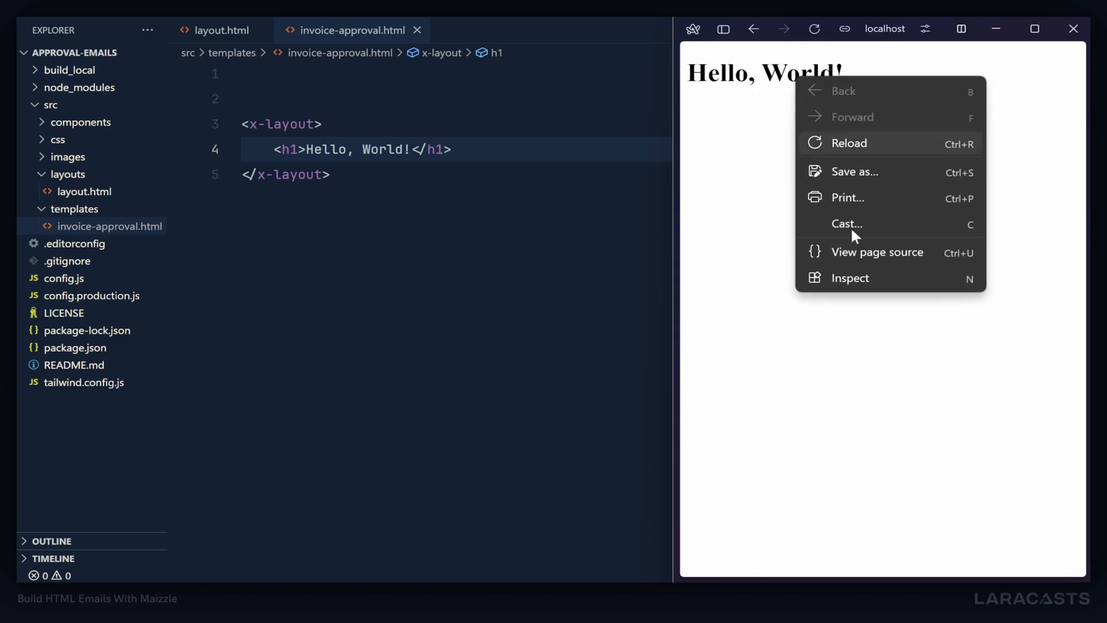
# - View the page source of invoice-approval.html and highlight the injected Browsersync script block
pyautogui.click(877, 252)
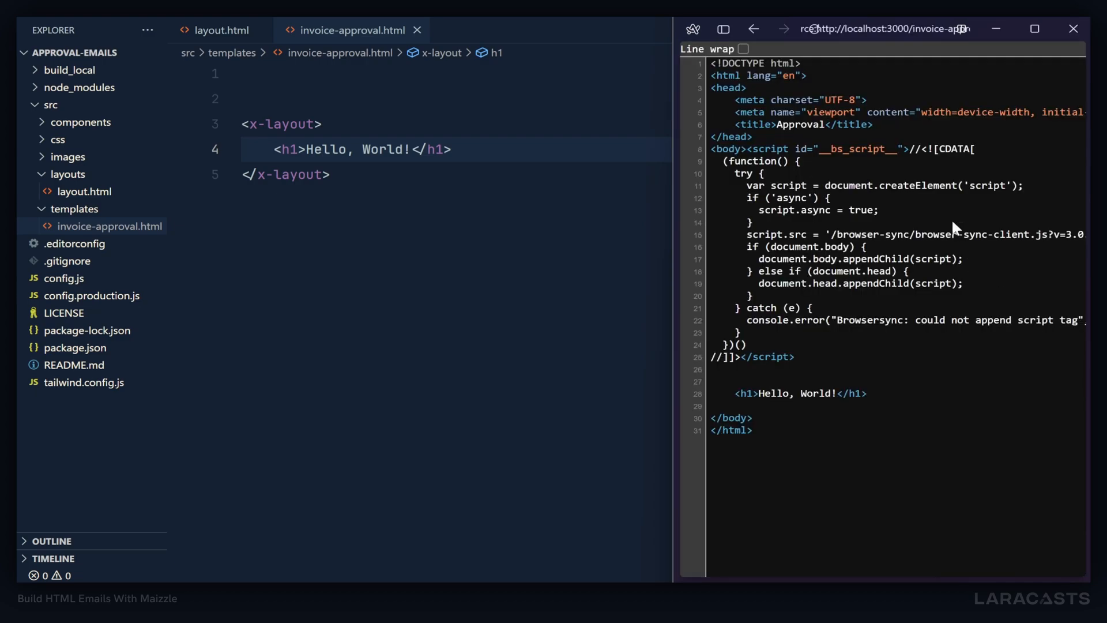
pyautogui.moveTo(967, 149); pyautogui.dragTo(745, 345)
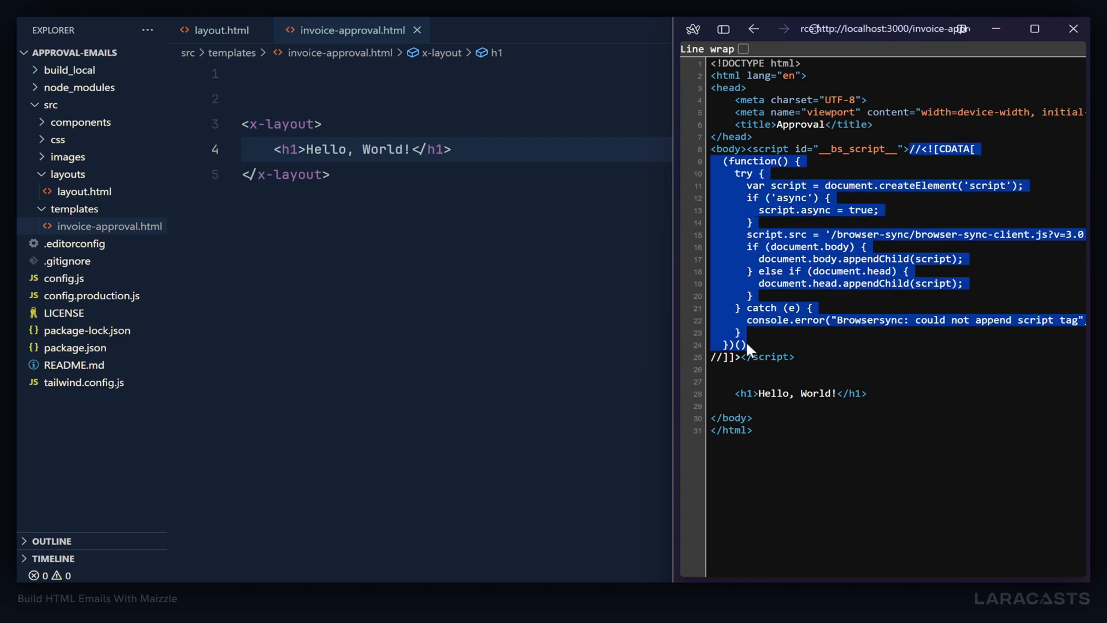
pyautogui.click(879, 174)
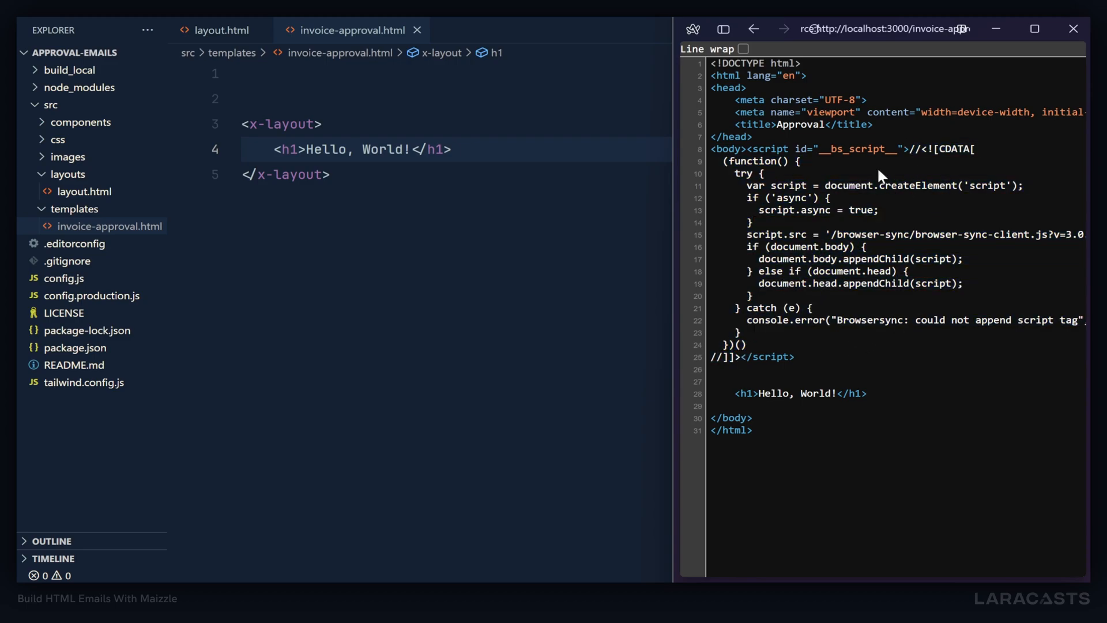